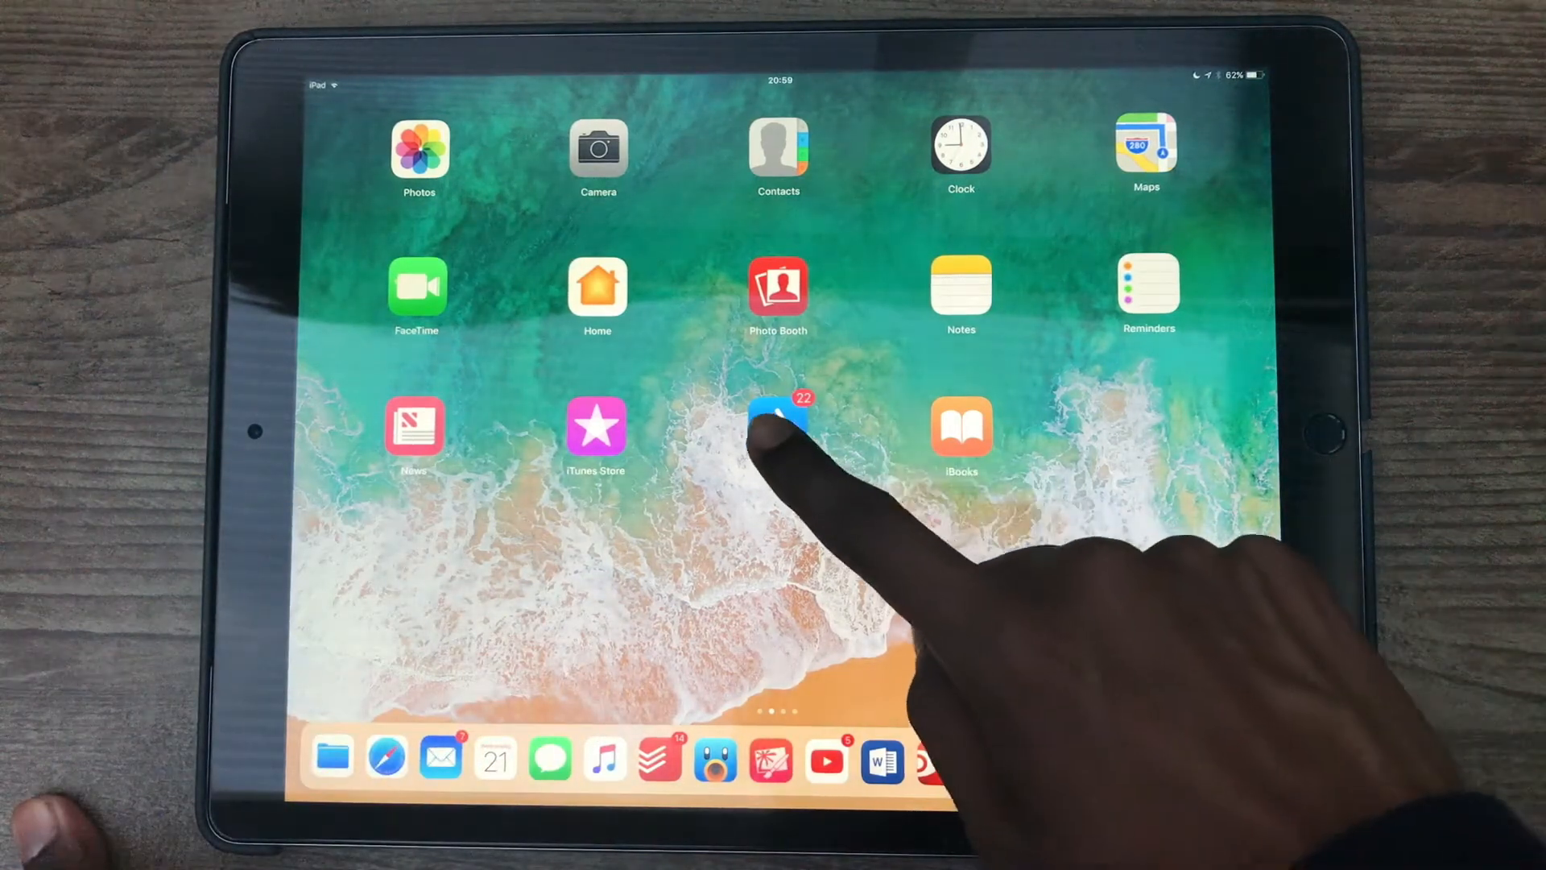
- Launch the App Store from the home screen to reach the Today tab
click(780, 425)
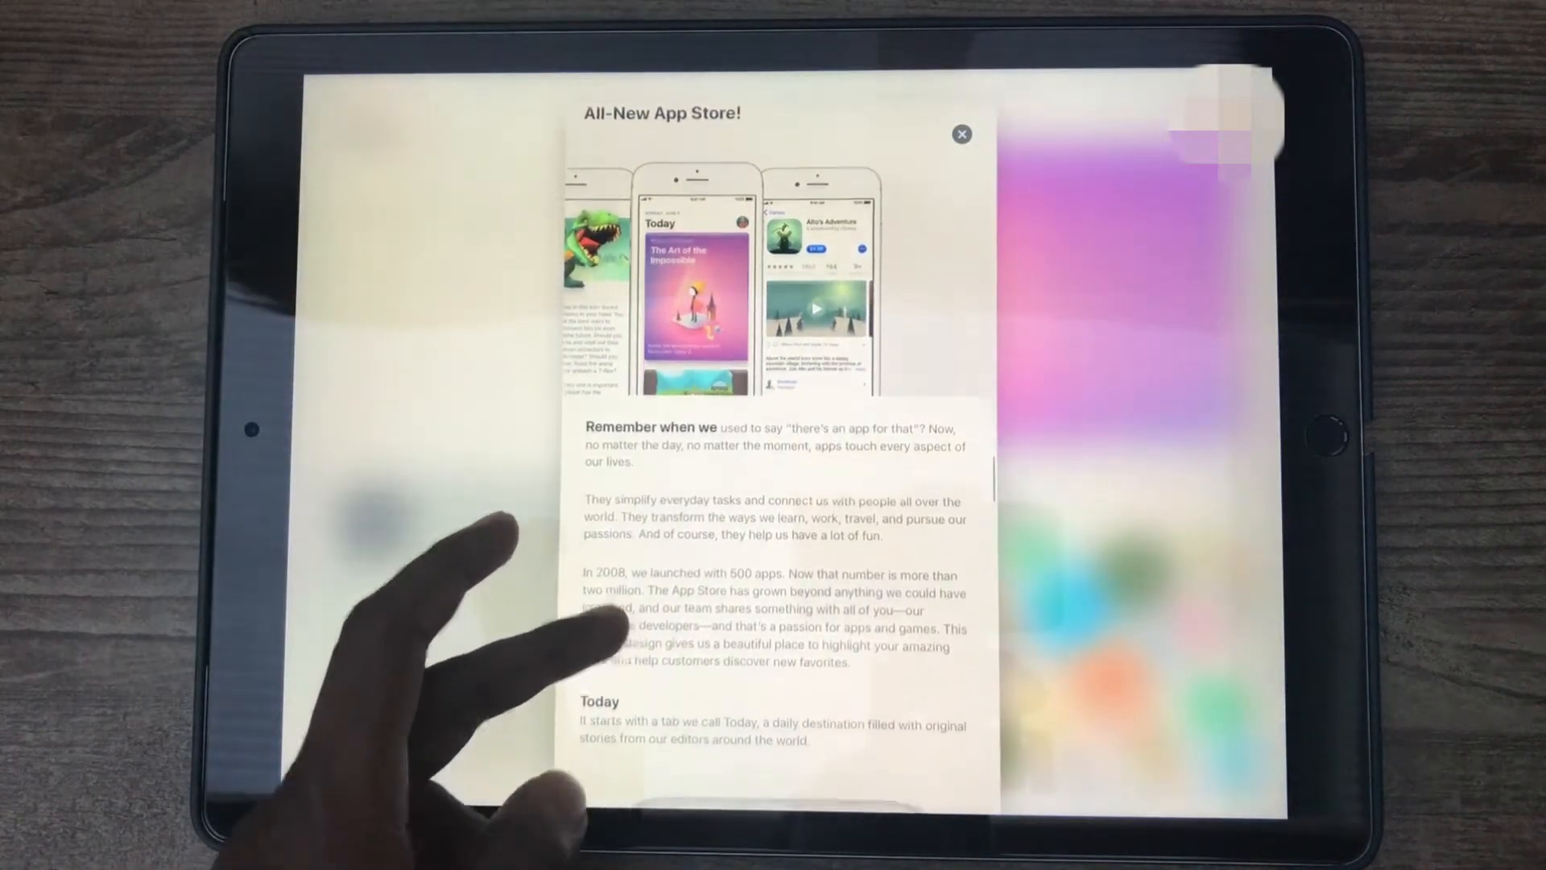
scroll(down, 3)
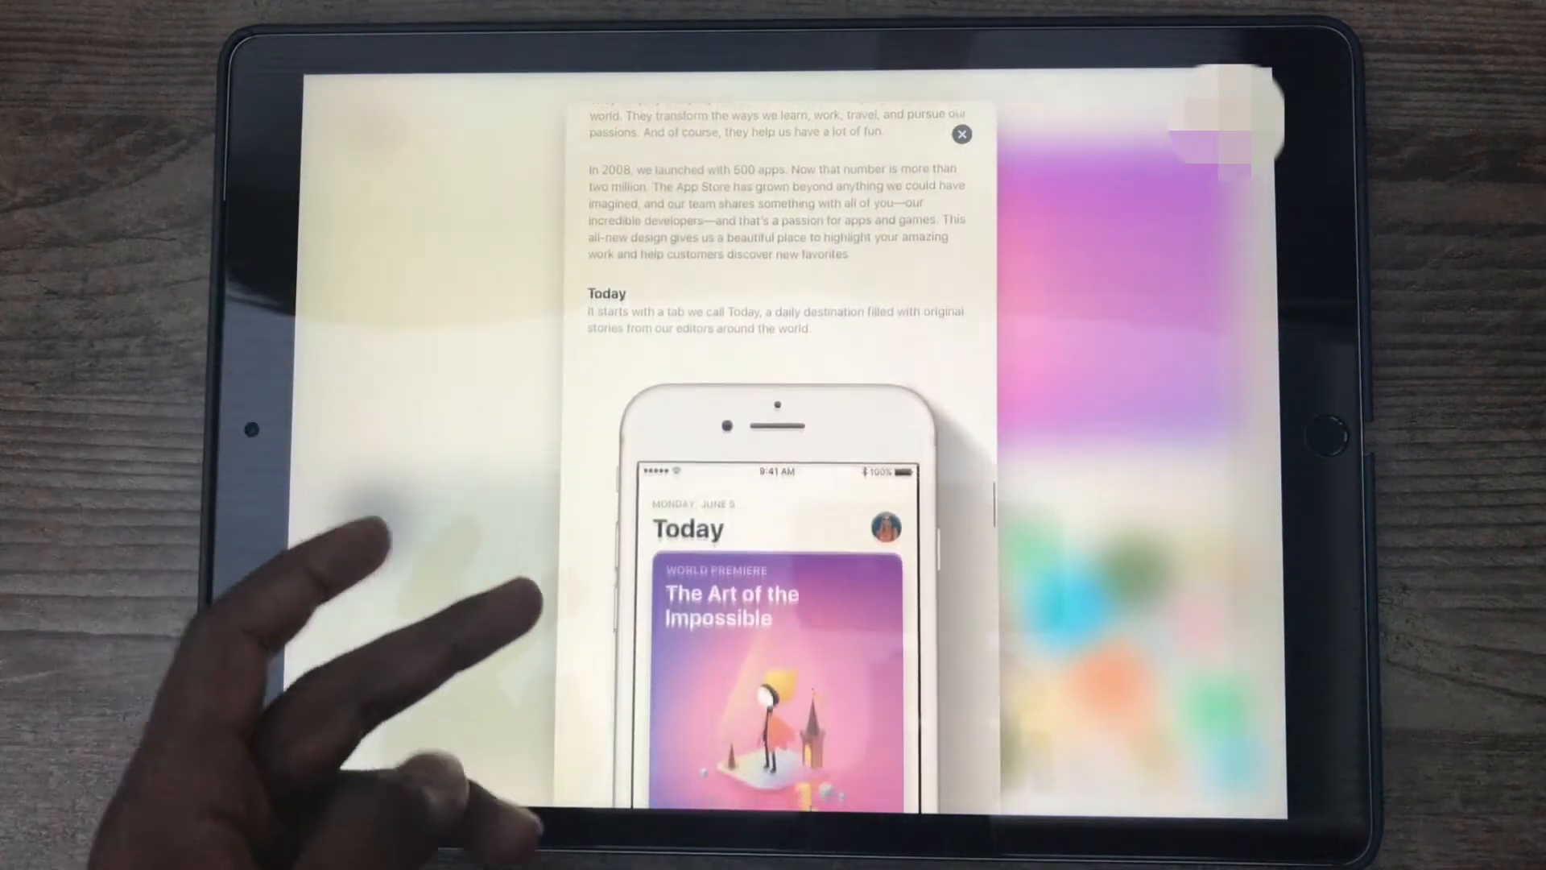
scroll(down, 3)
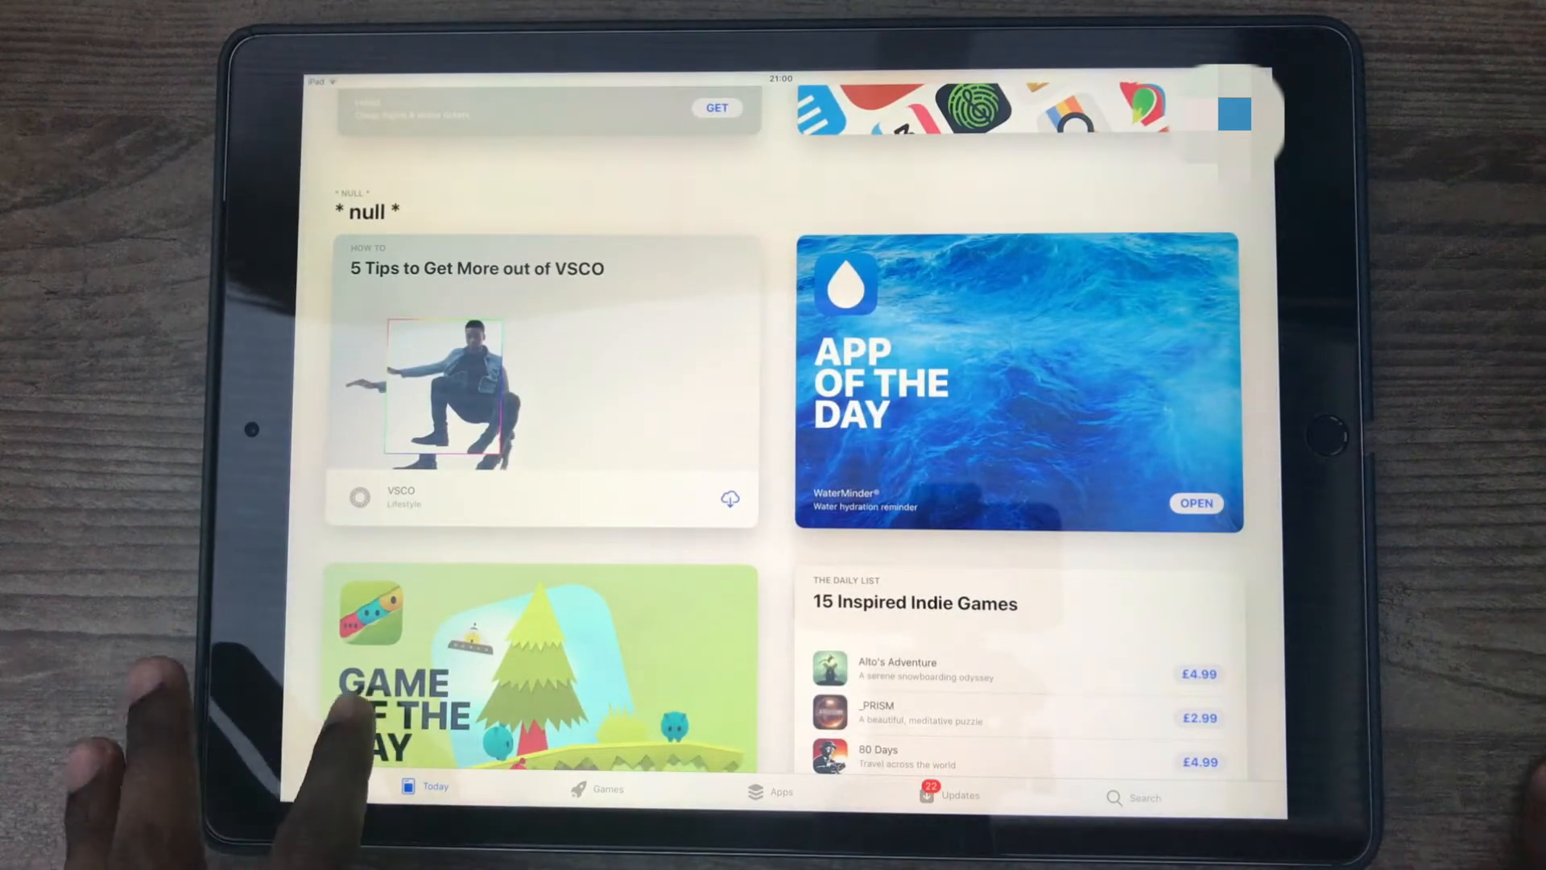
- Scroll through the Today feed's stories and return to its top with the welcome story showing
scroll(down, 3)
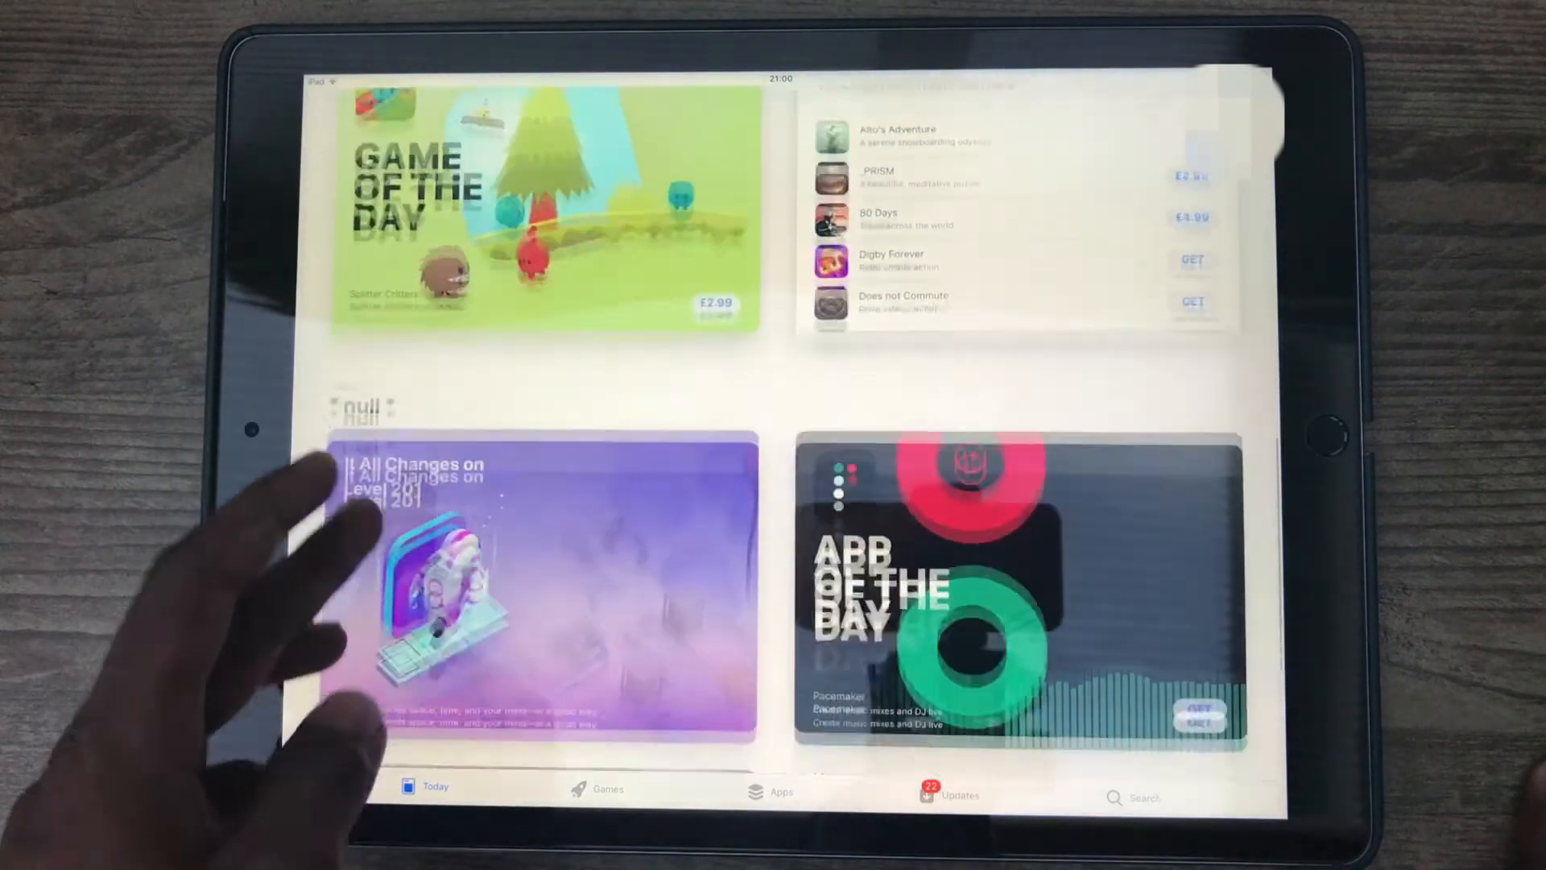
scroll(down, 3)
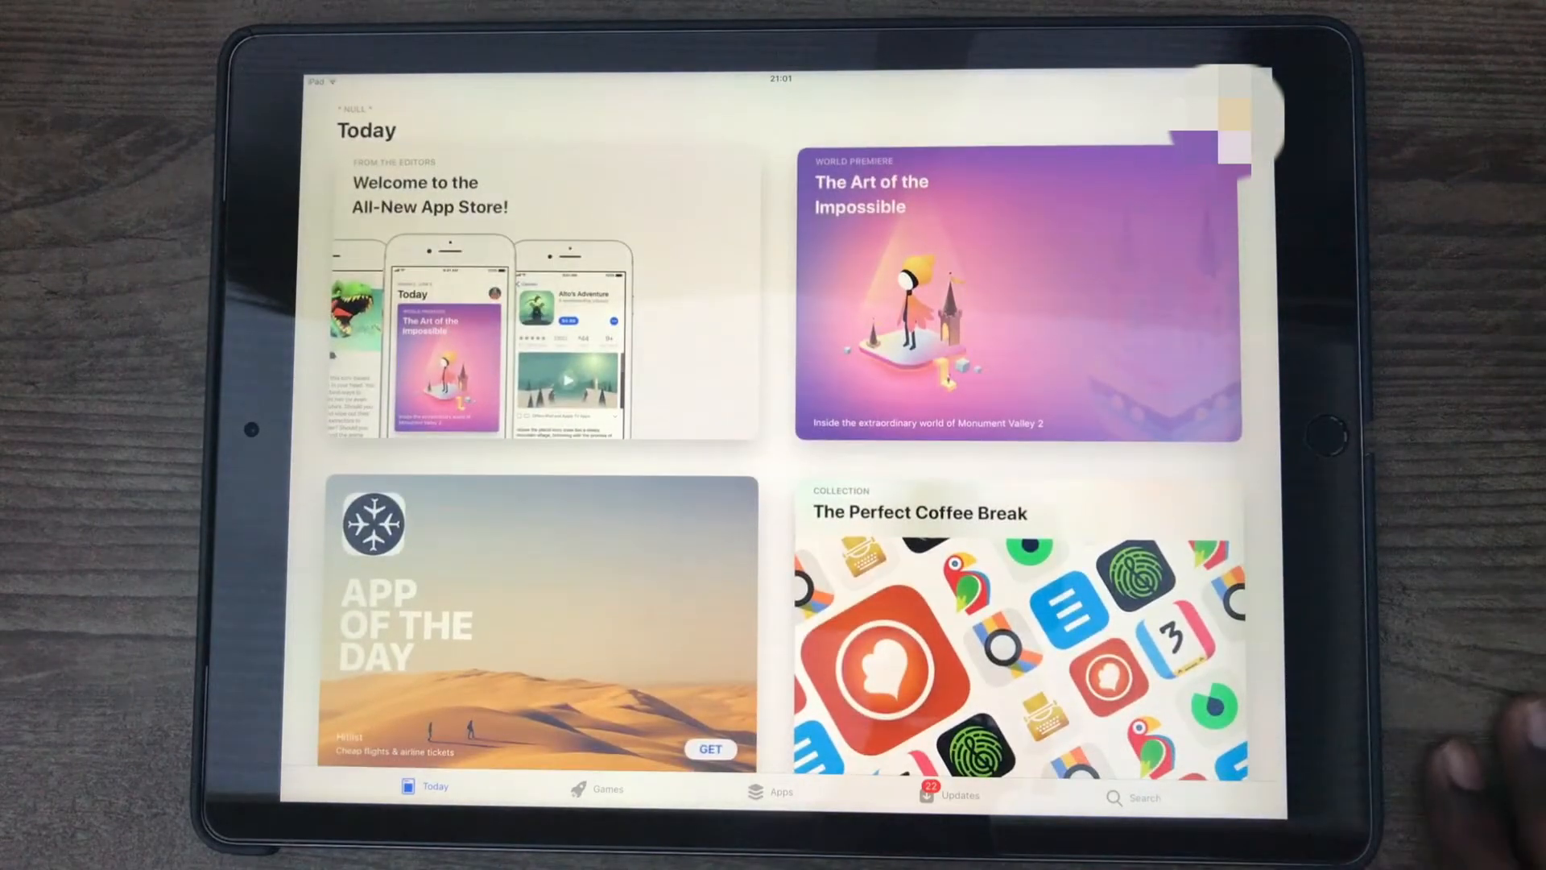
scroll(down, 3)
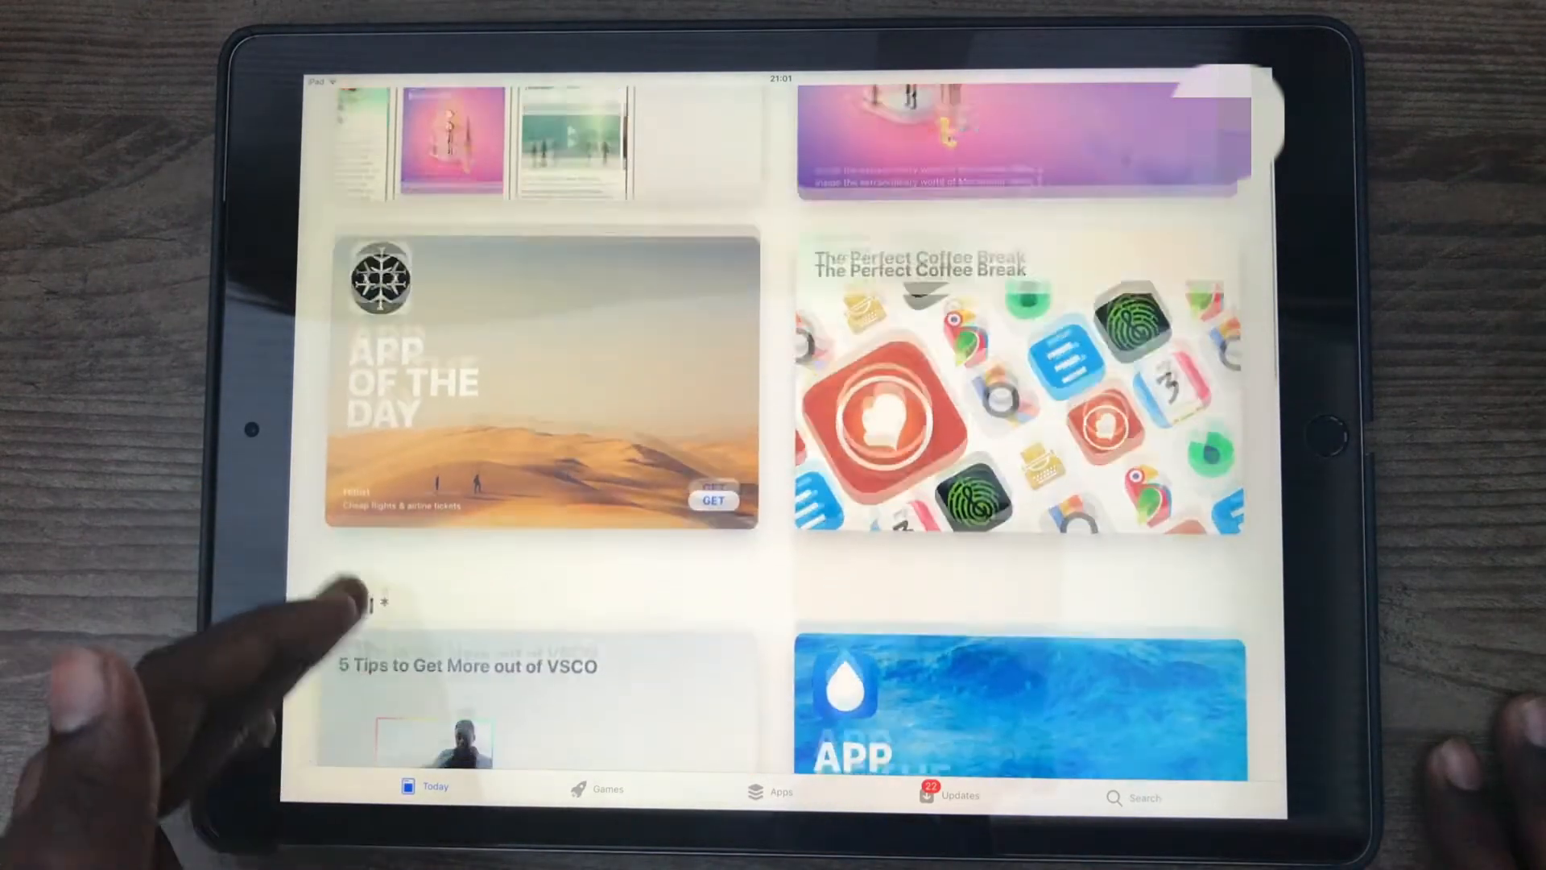
scroll(down, 3)
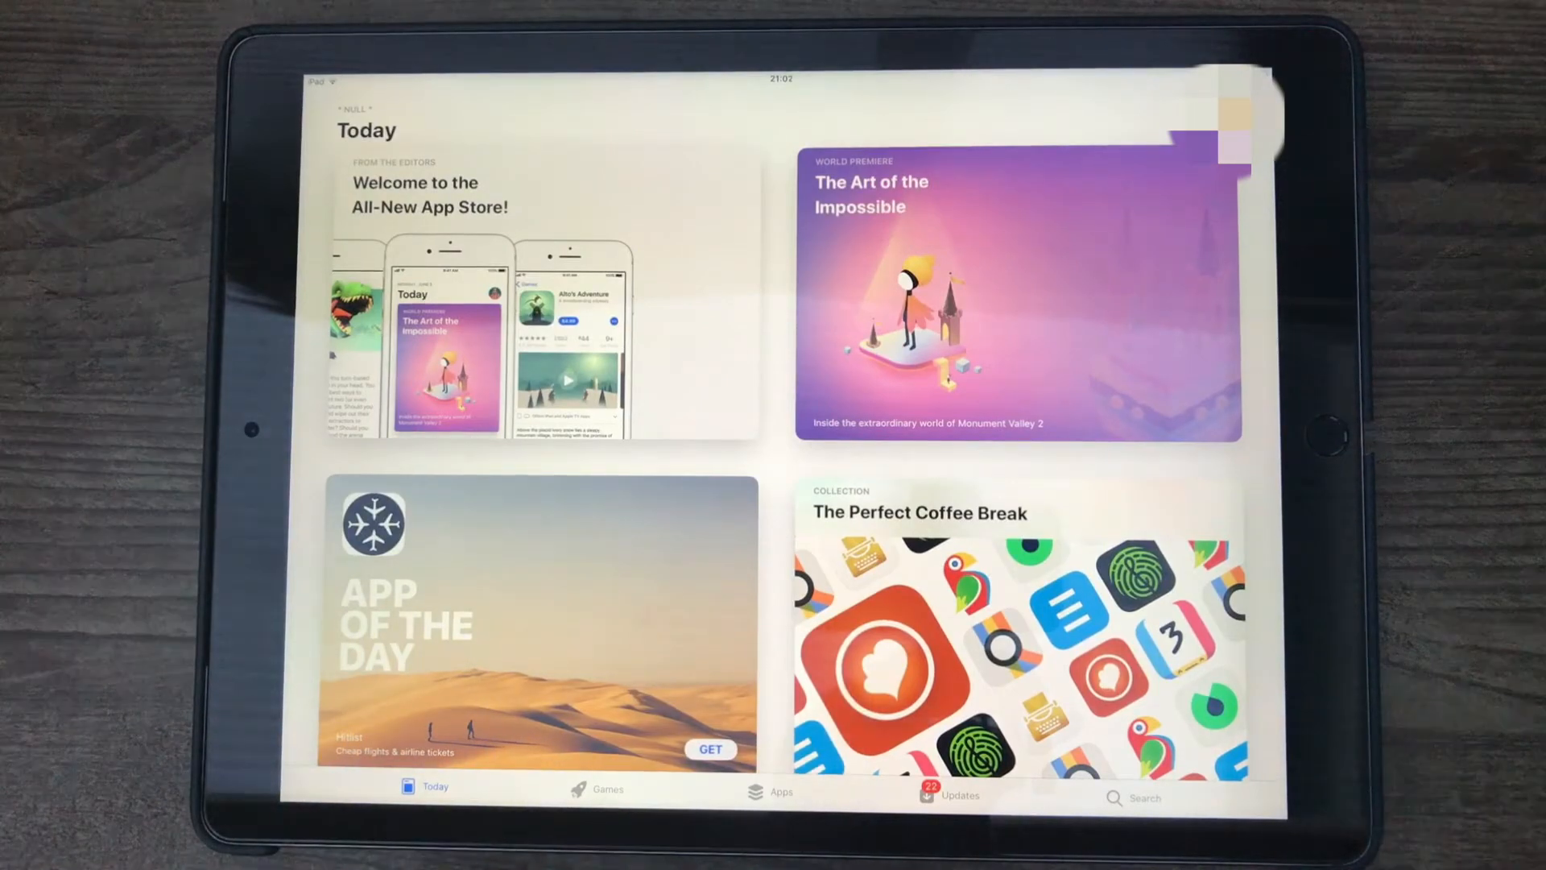
- Browse the Games storefront's featured lists down to Let's Play
click(585, 789)
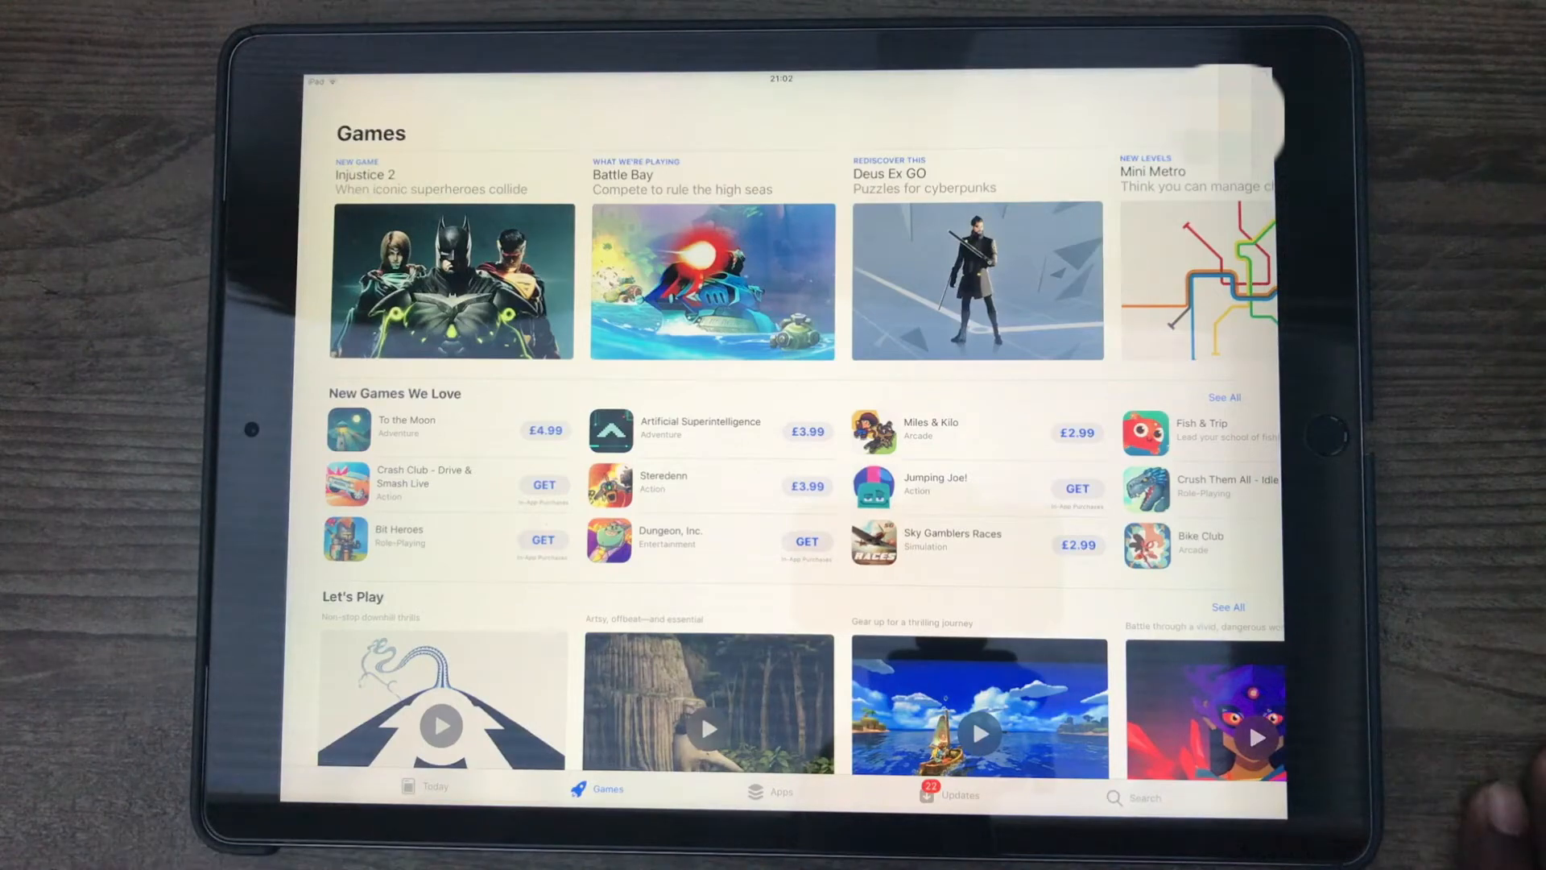
scroll(down, 3)
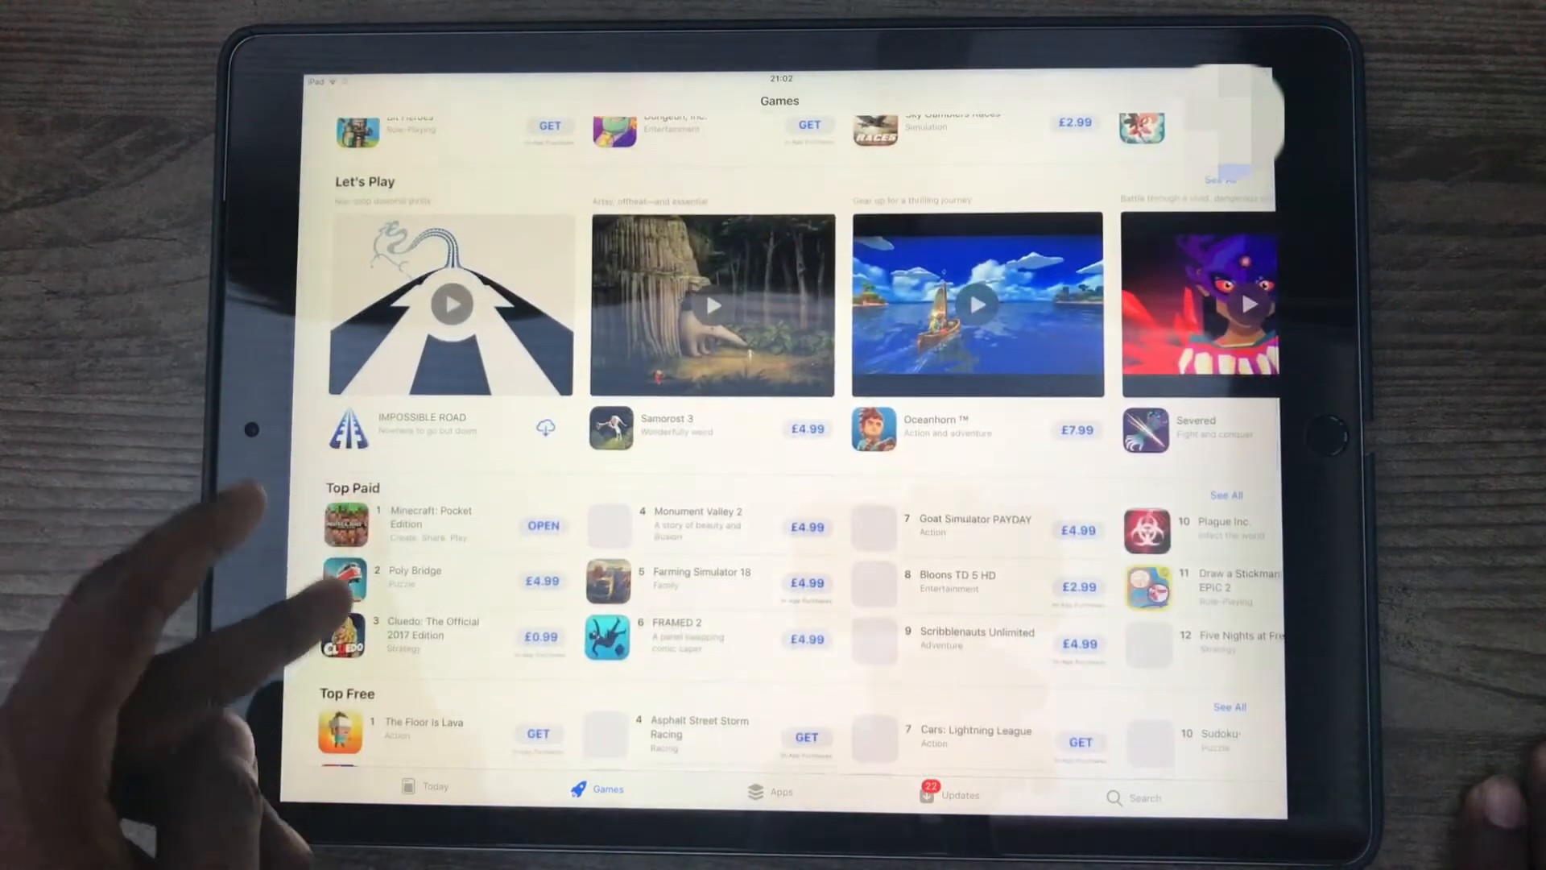
scroll(up, 3)
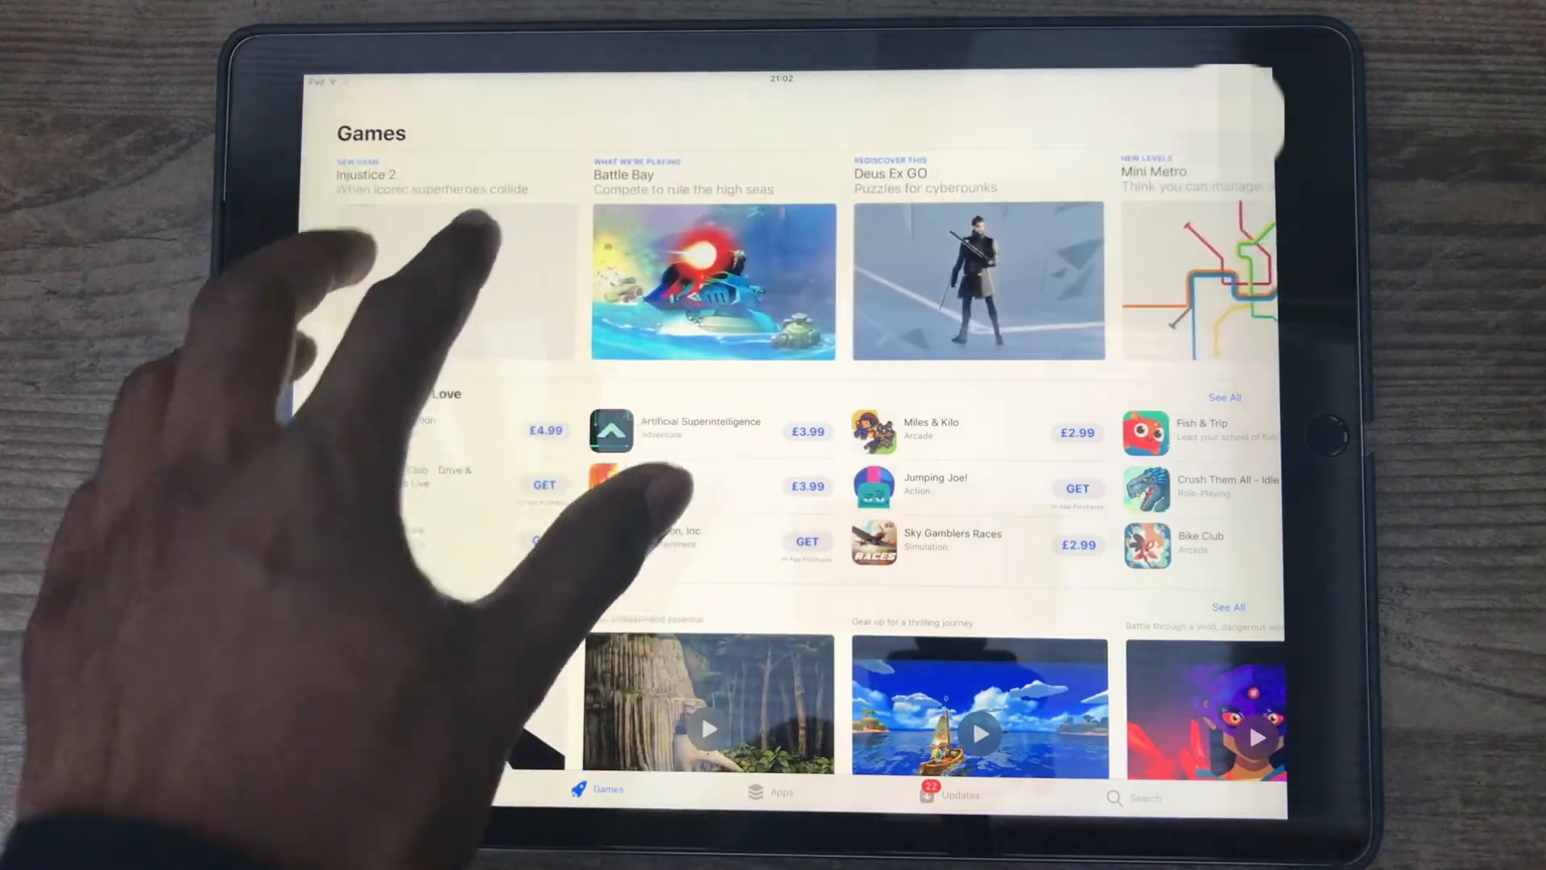
scroll(down, 3)
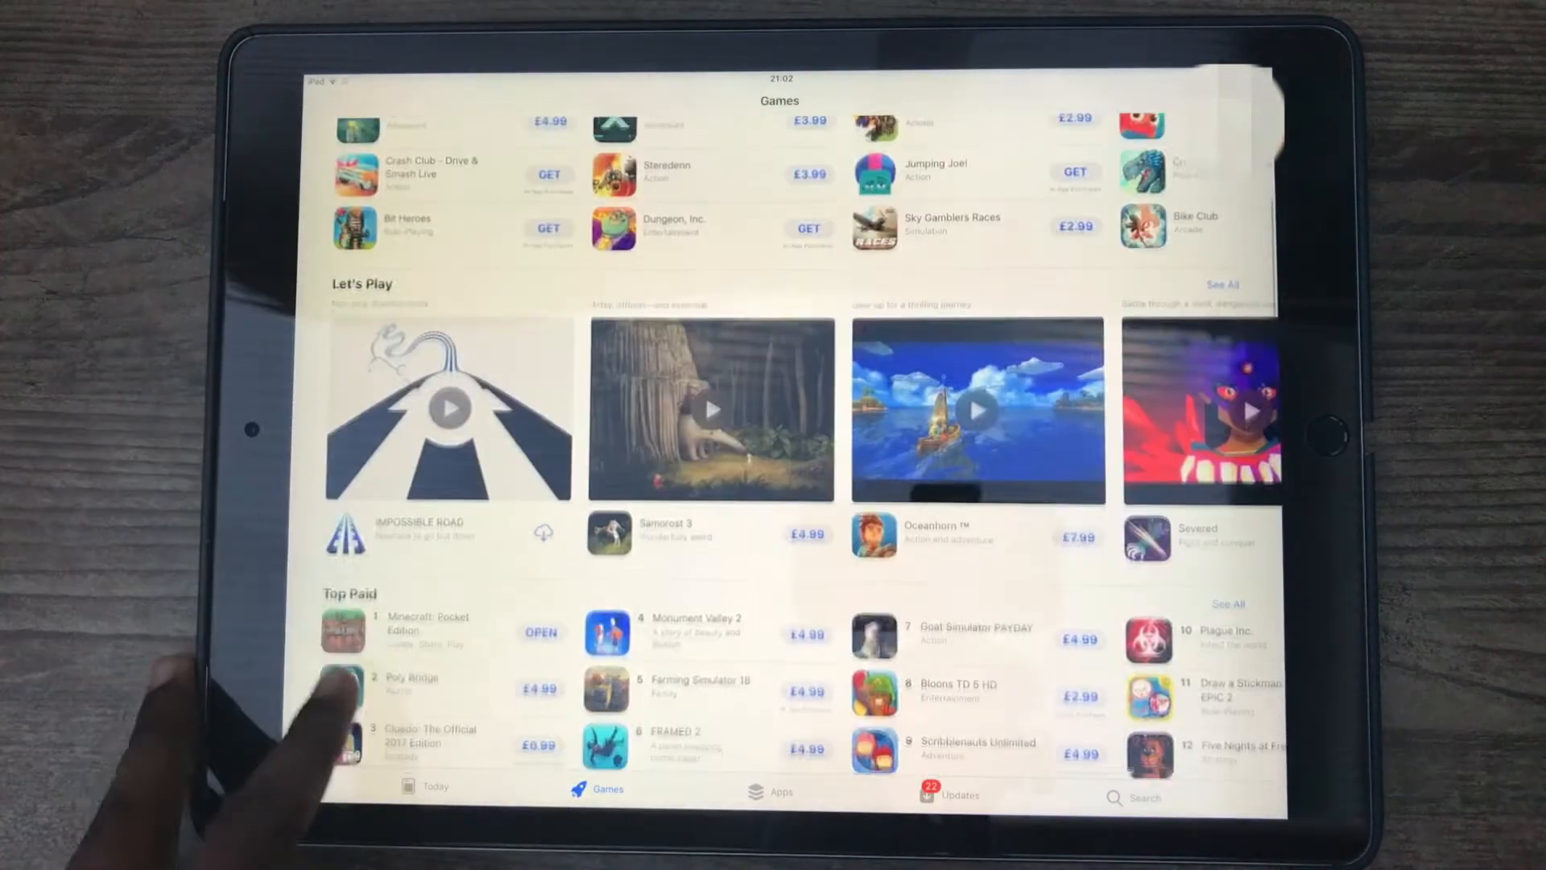
scroll(down, 3)
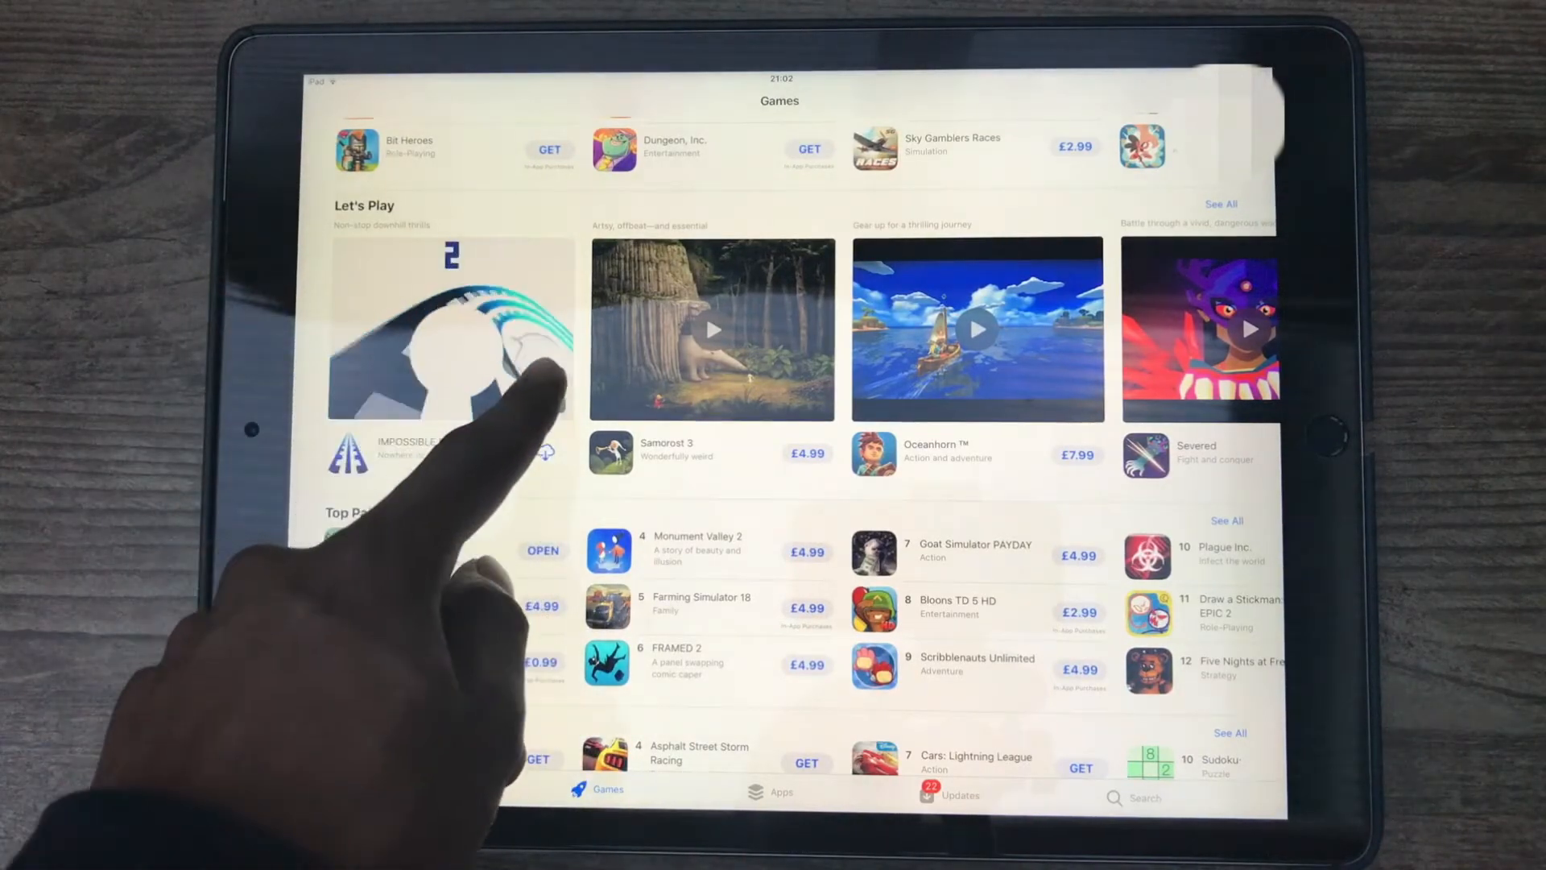
- Play the Impossible Road preview video, then continue to the Top Free and Top Categories lists
click(457, 329)
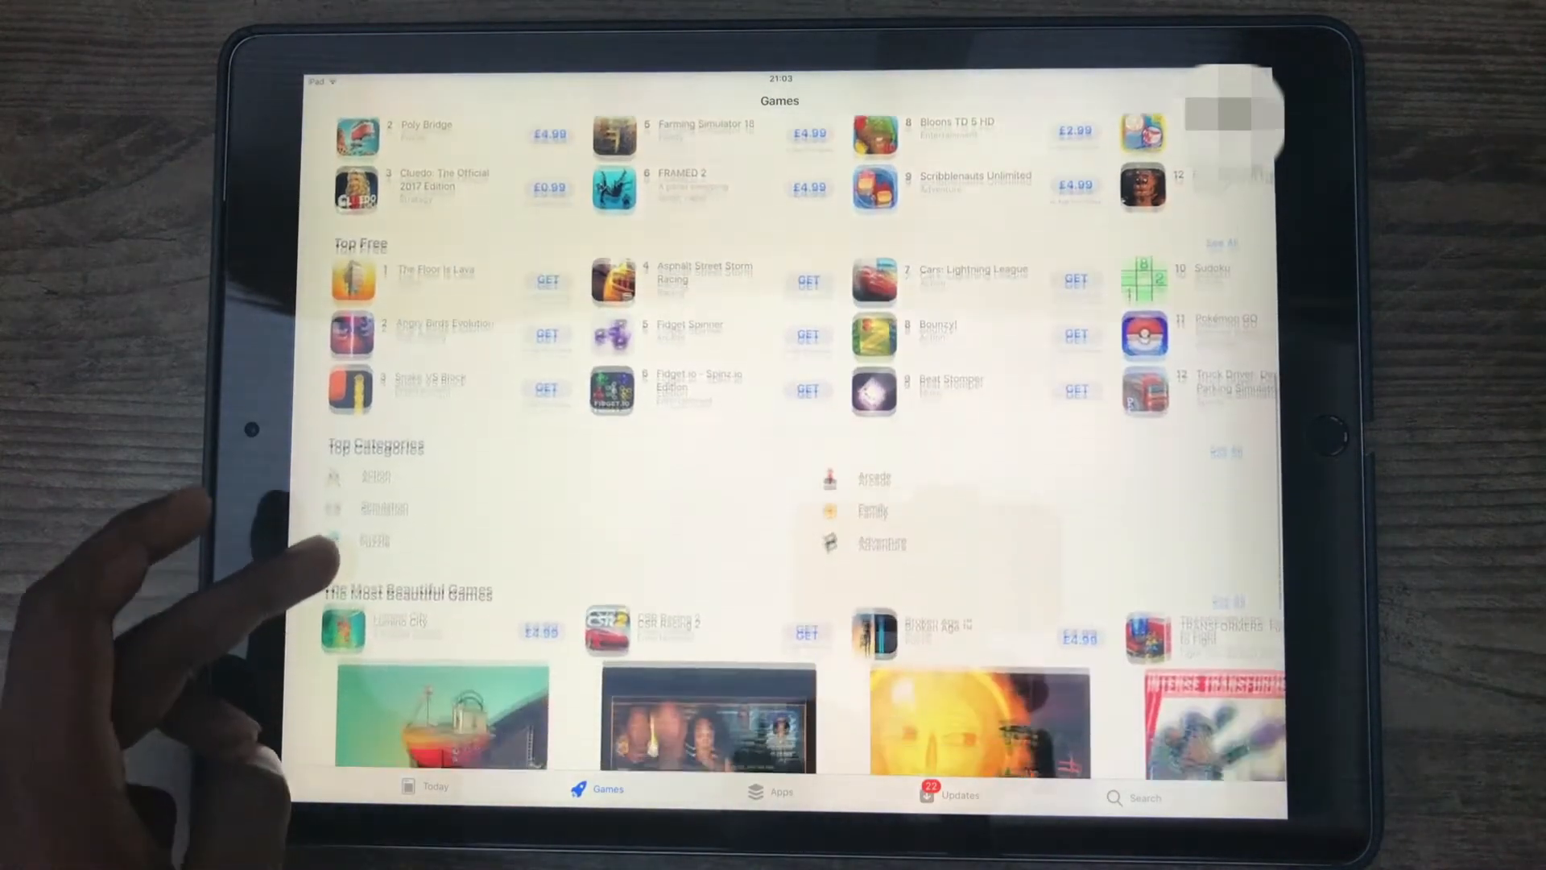
scroll(down, 3)
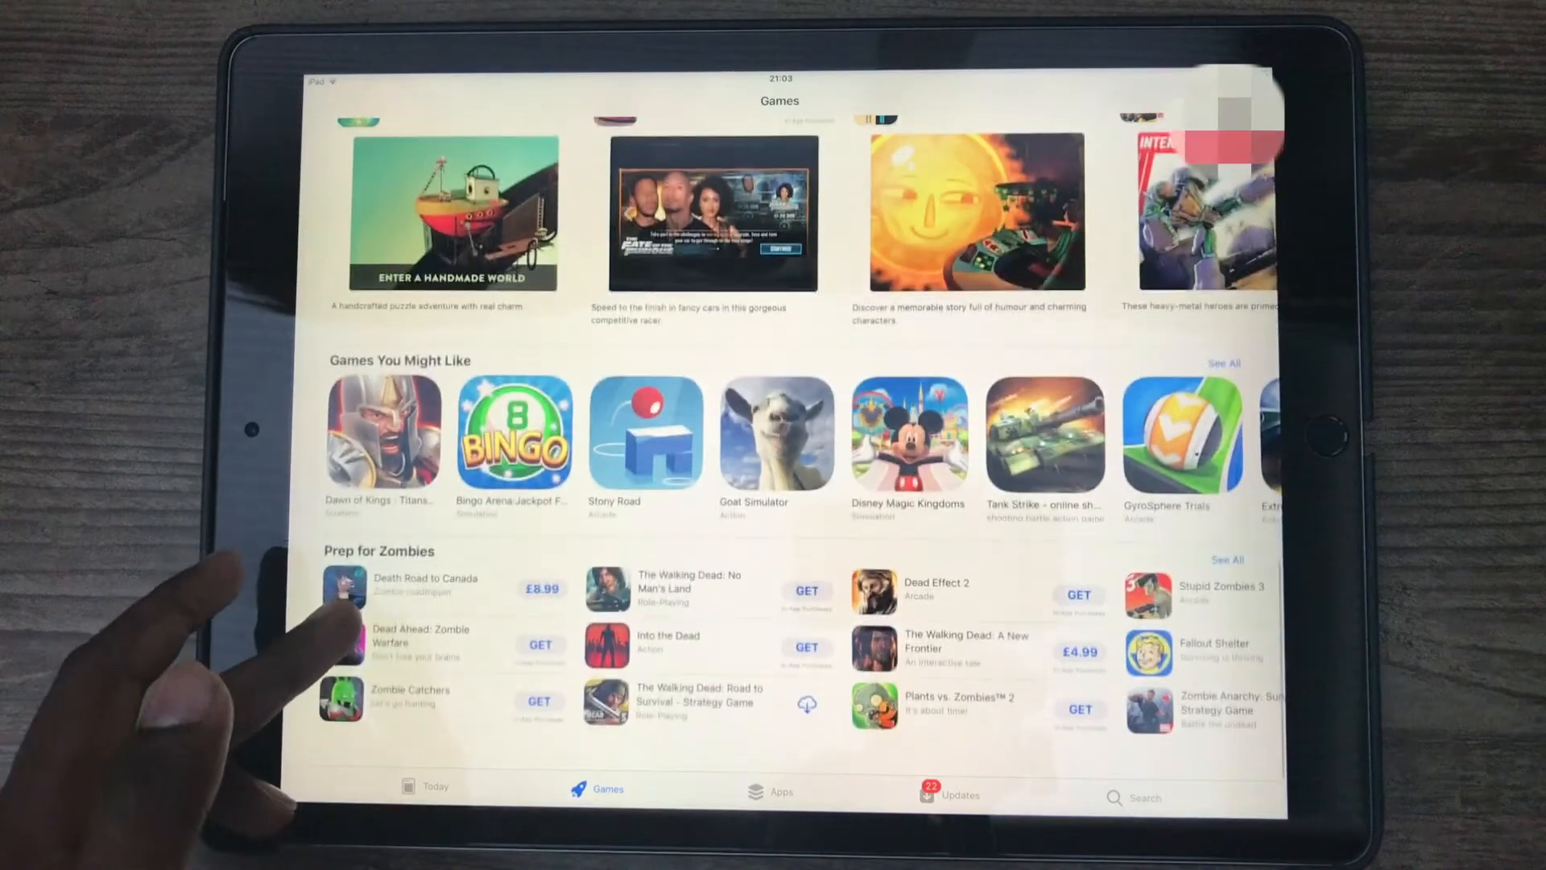
scroll(down, 3)
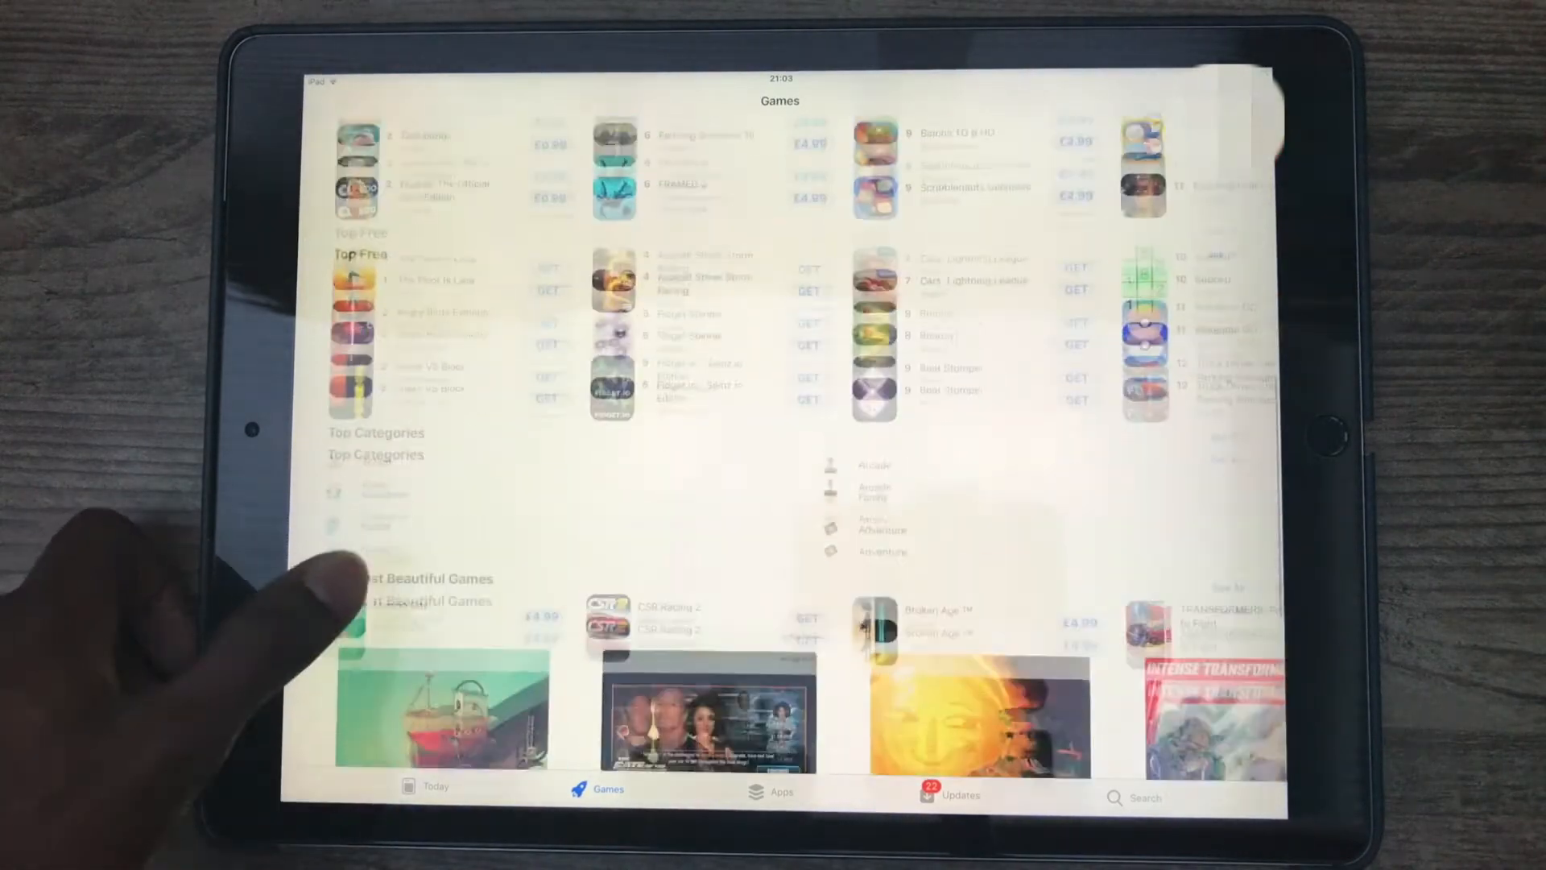
- Move to the Apps storefront and settle at its top with New Apps We Love showing
click(773, 792)
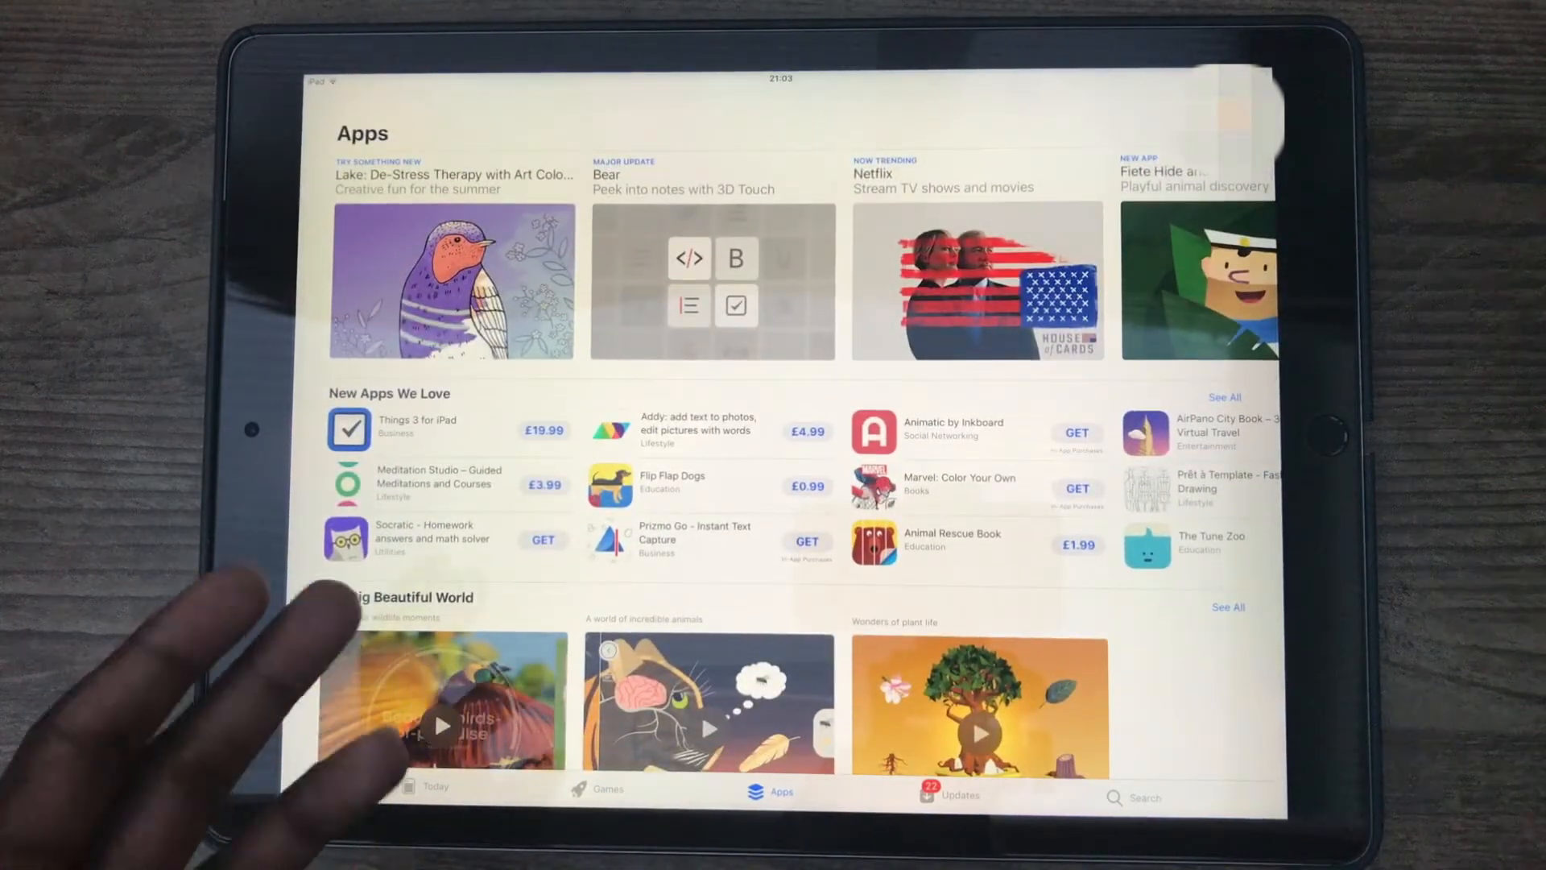
scroll(down, 3)
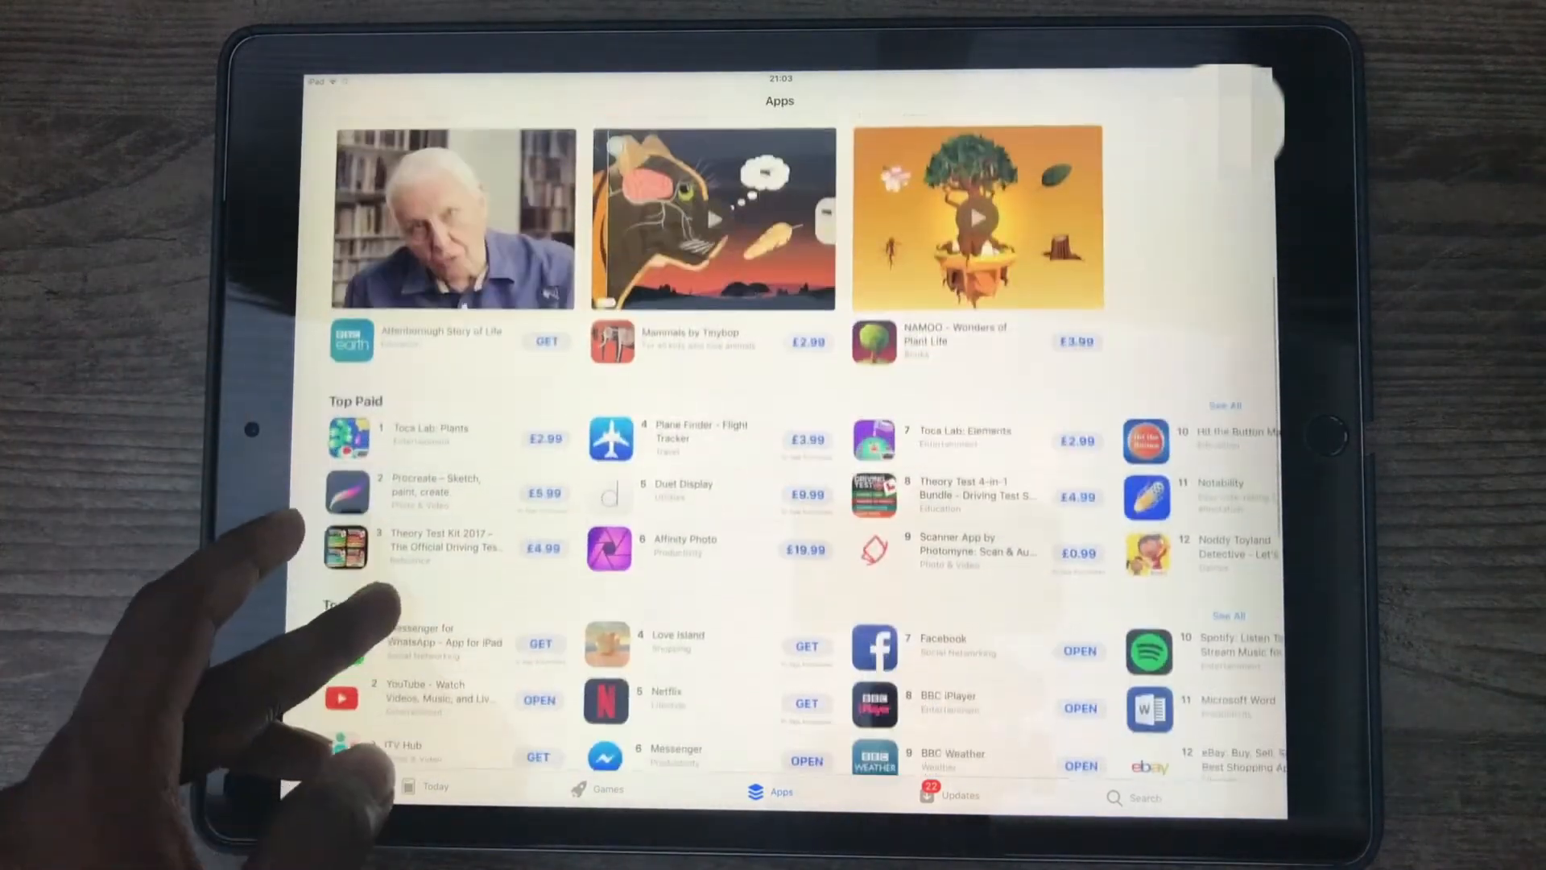
scroll(up, 3)
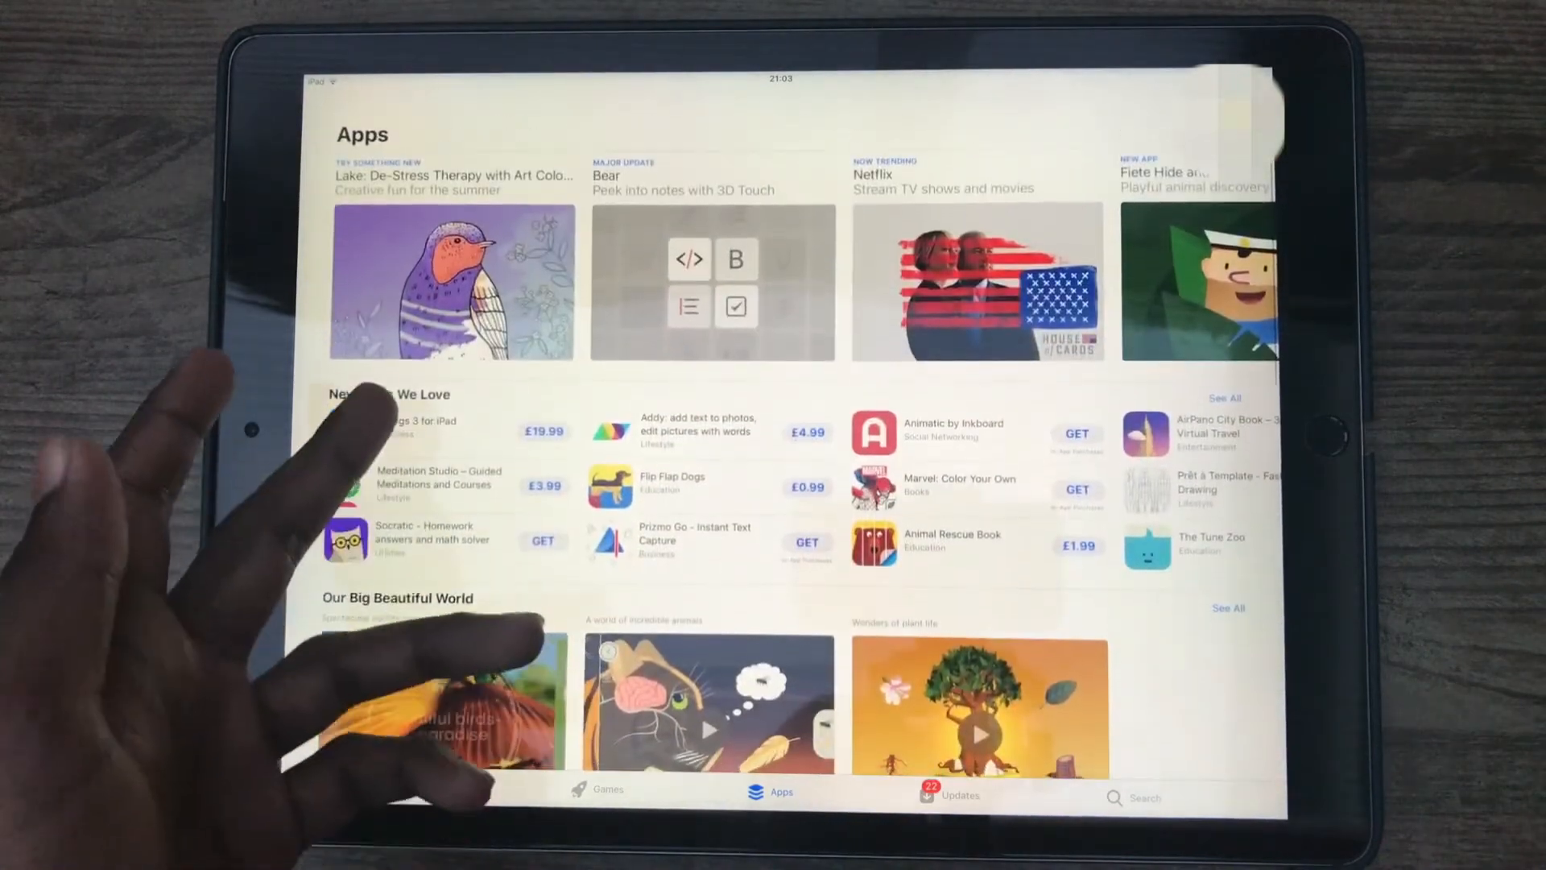
- View the Things 3 for iPad page through its Ratings & Reviews and Information sections
click(403, 428)
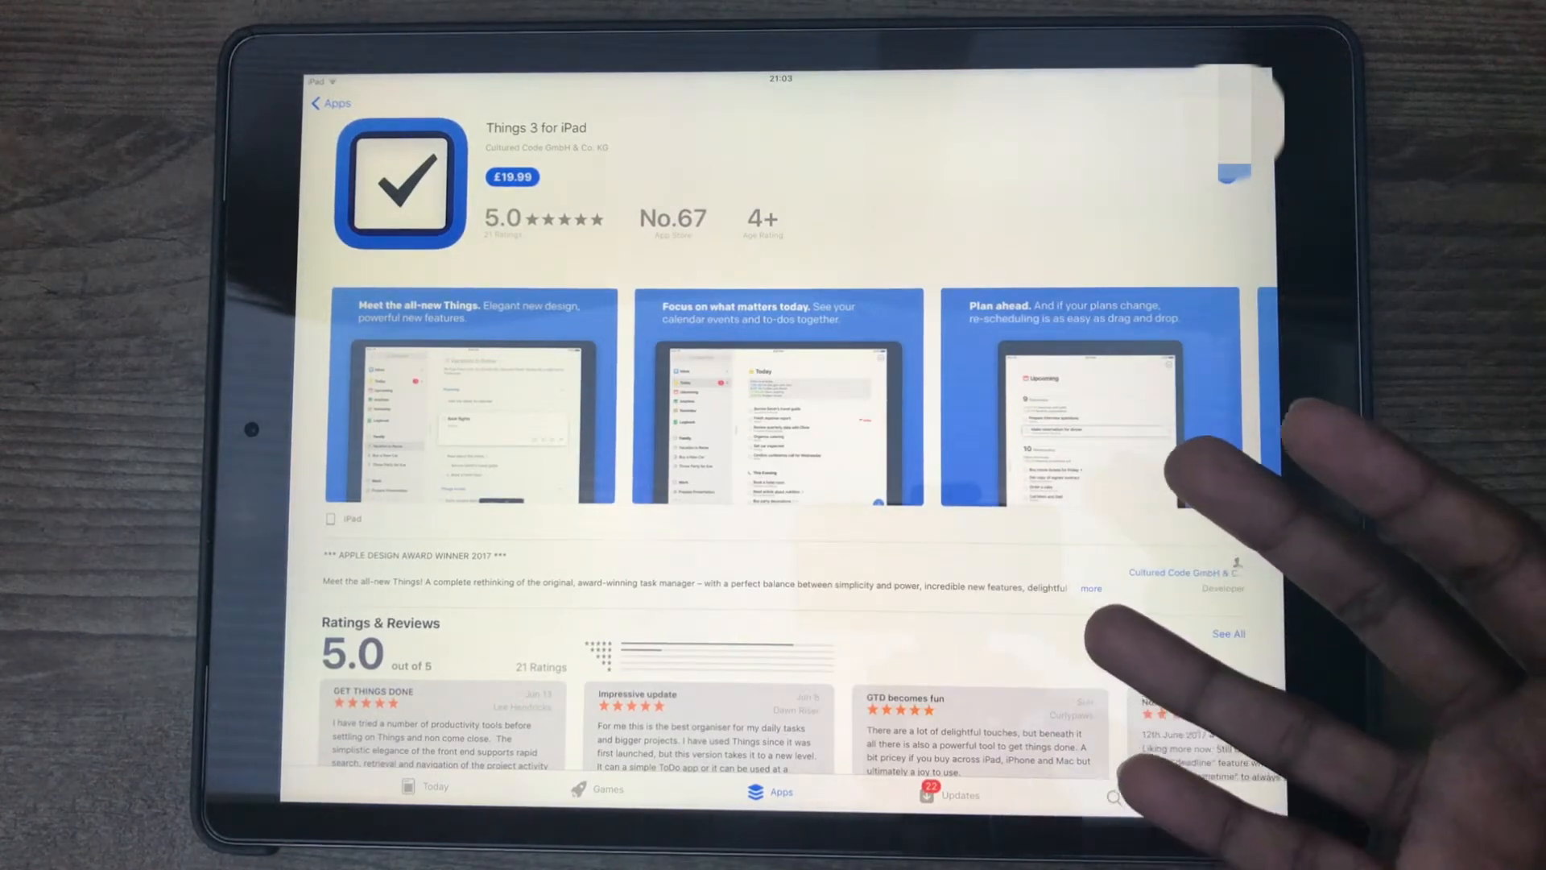
mouse_move(673, 386)
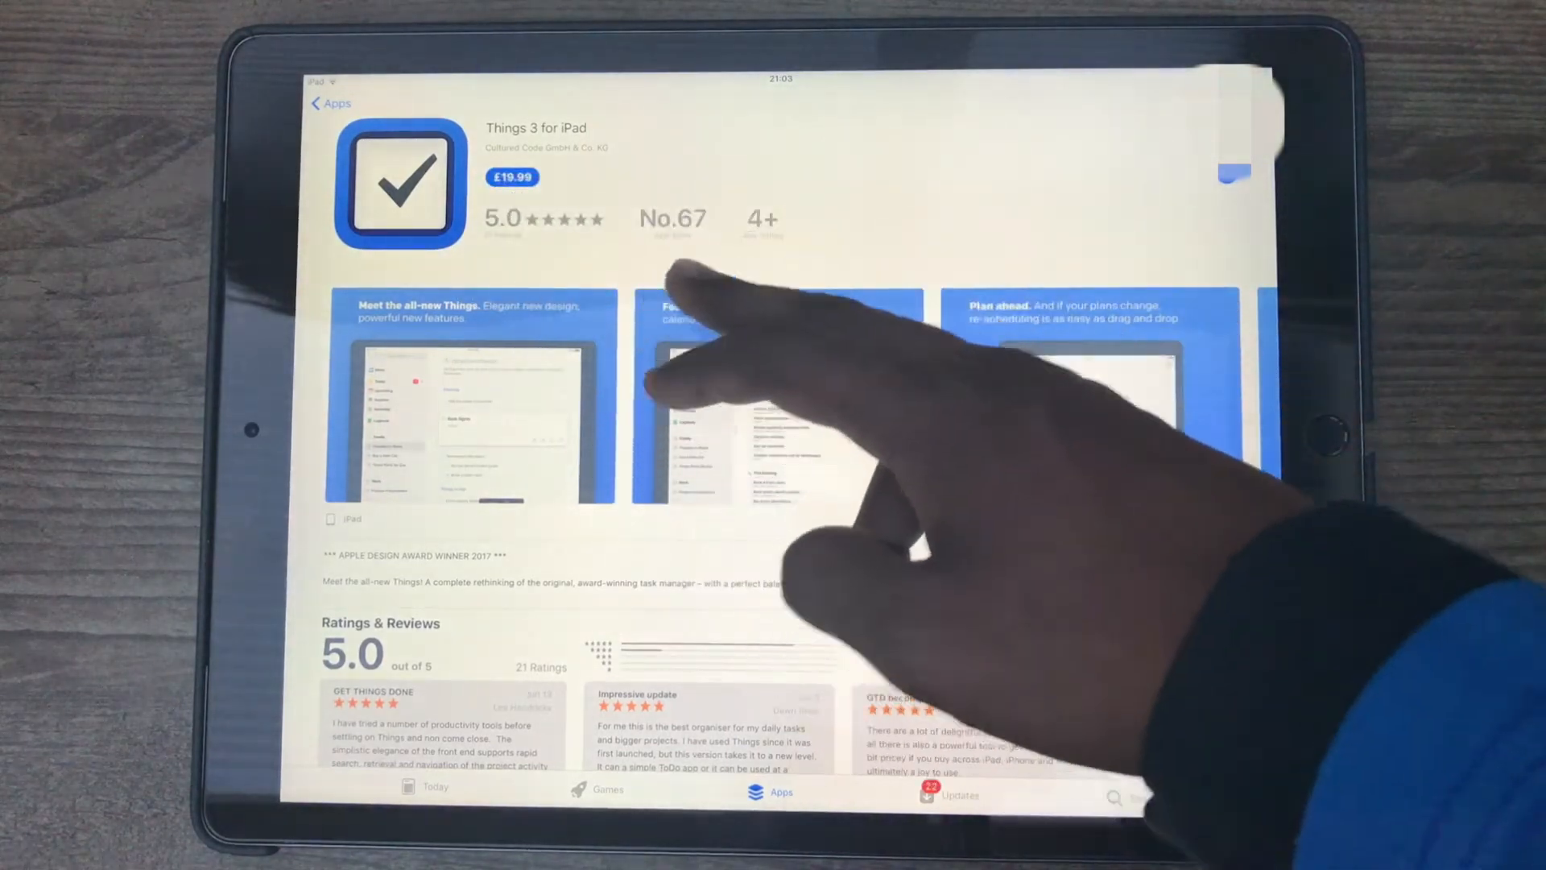
scroll(down, 3)
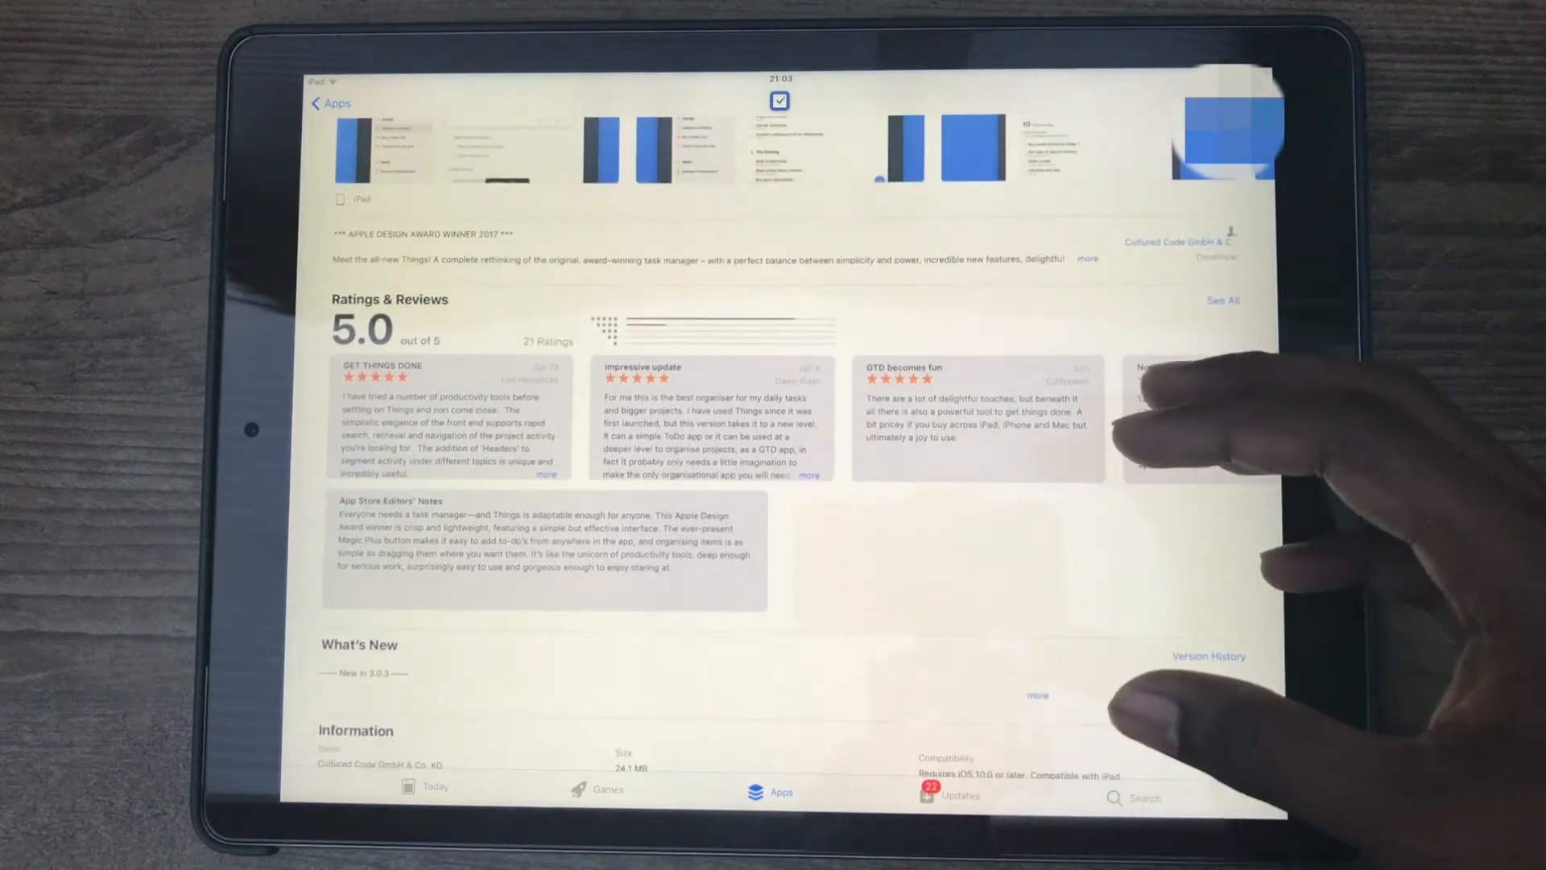
scroll(down, 3)
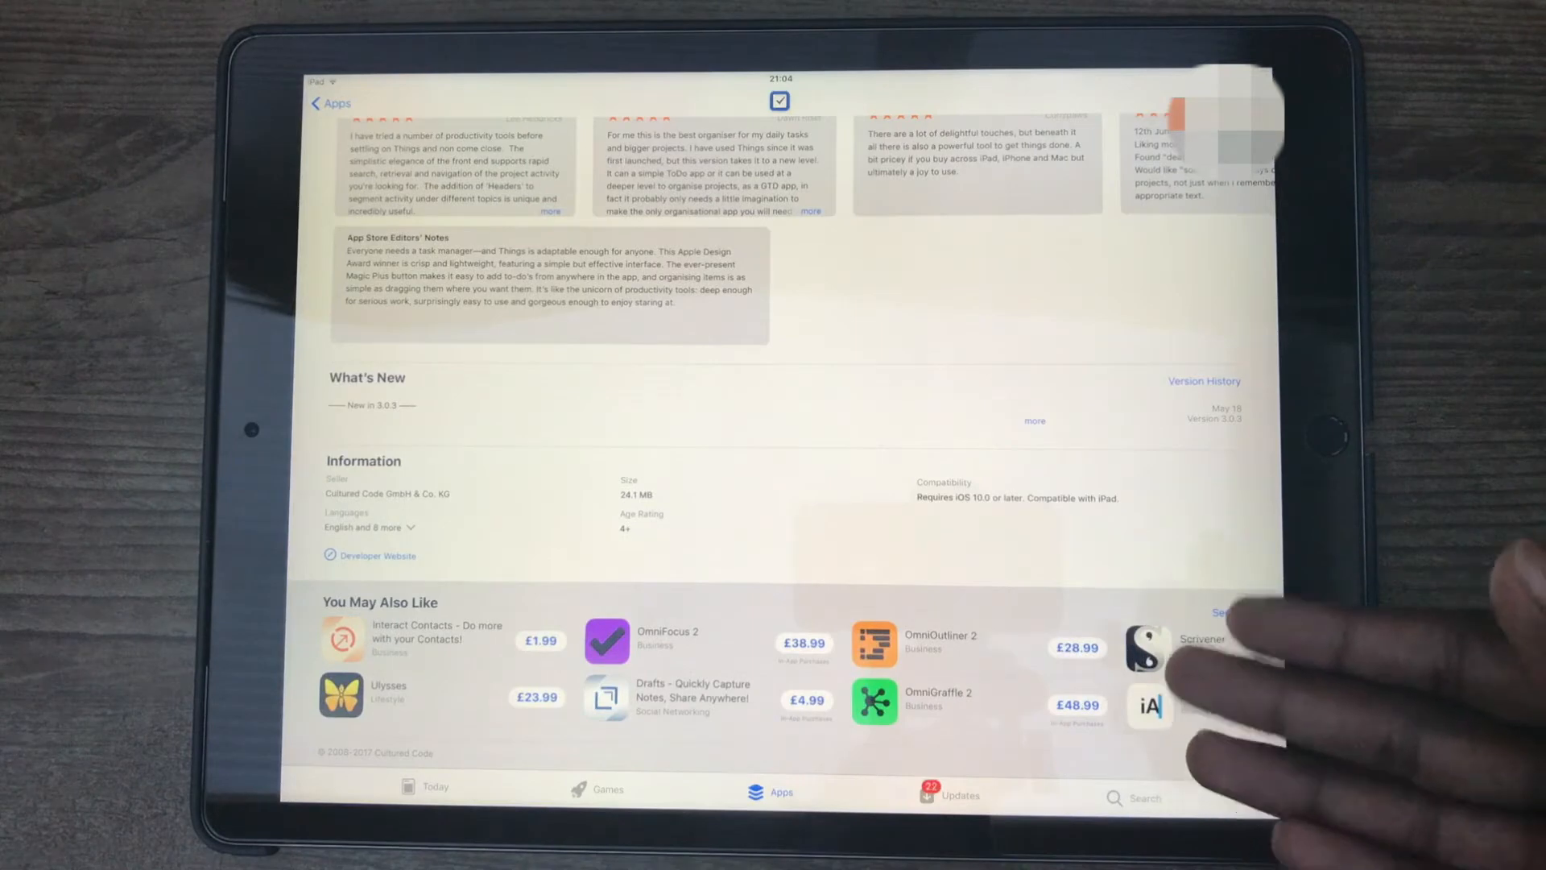
scroll(down, 3)
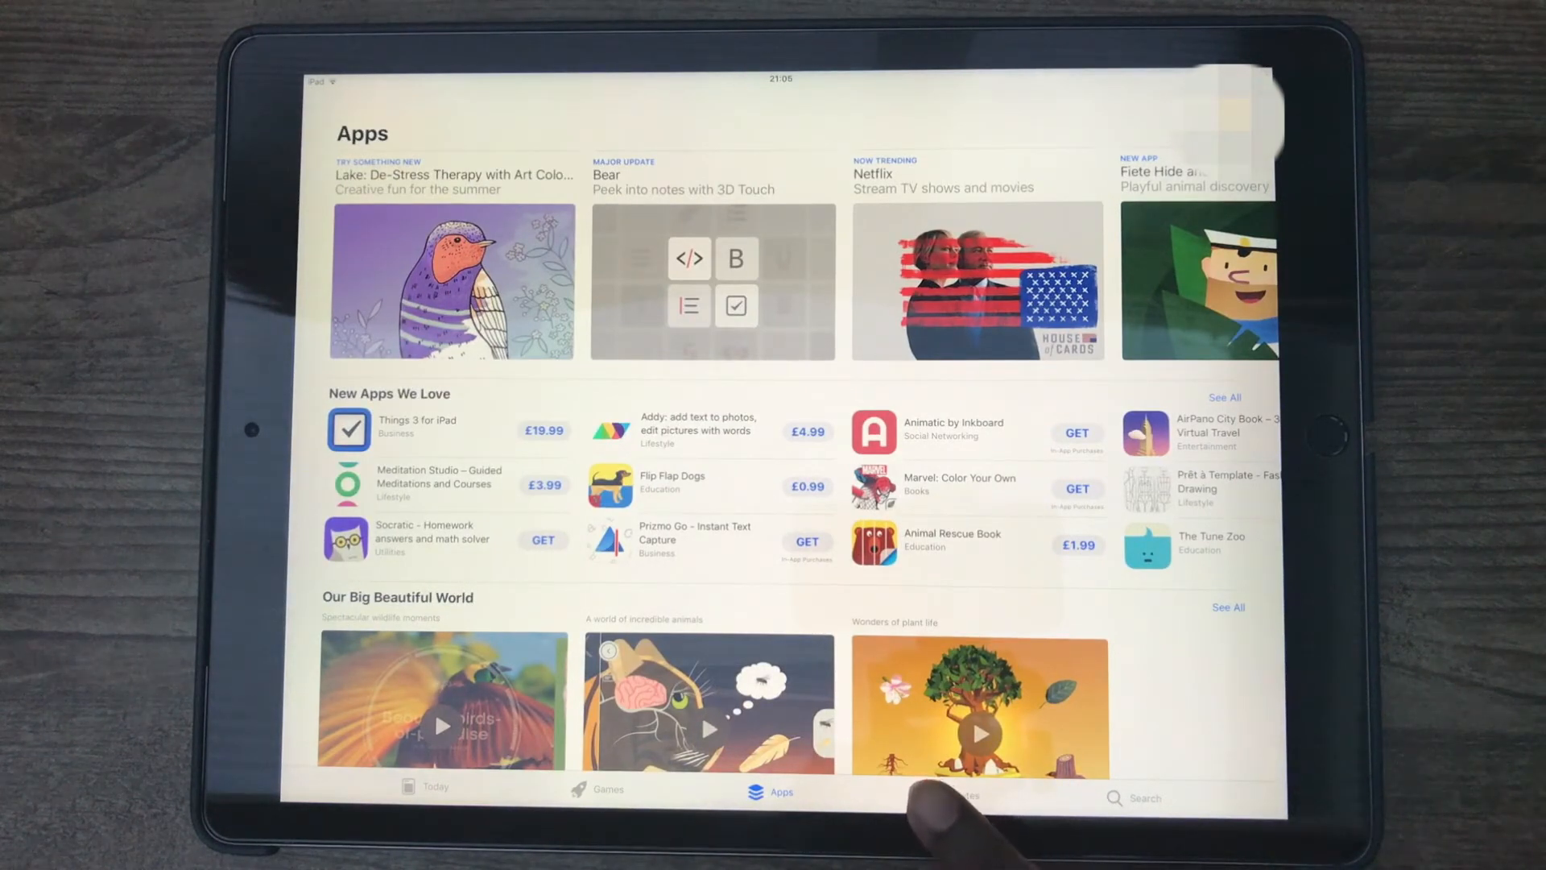
click(956, 797)
text(pages)
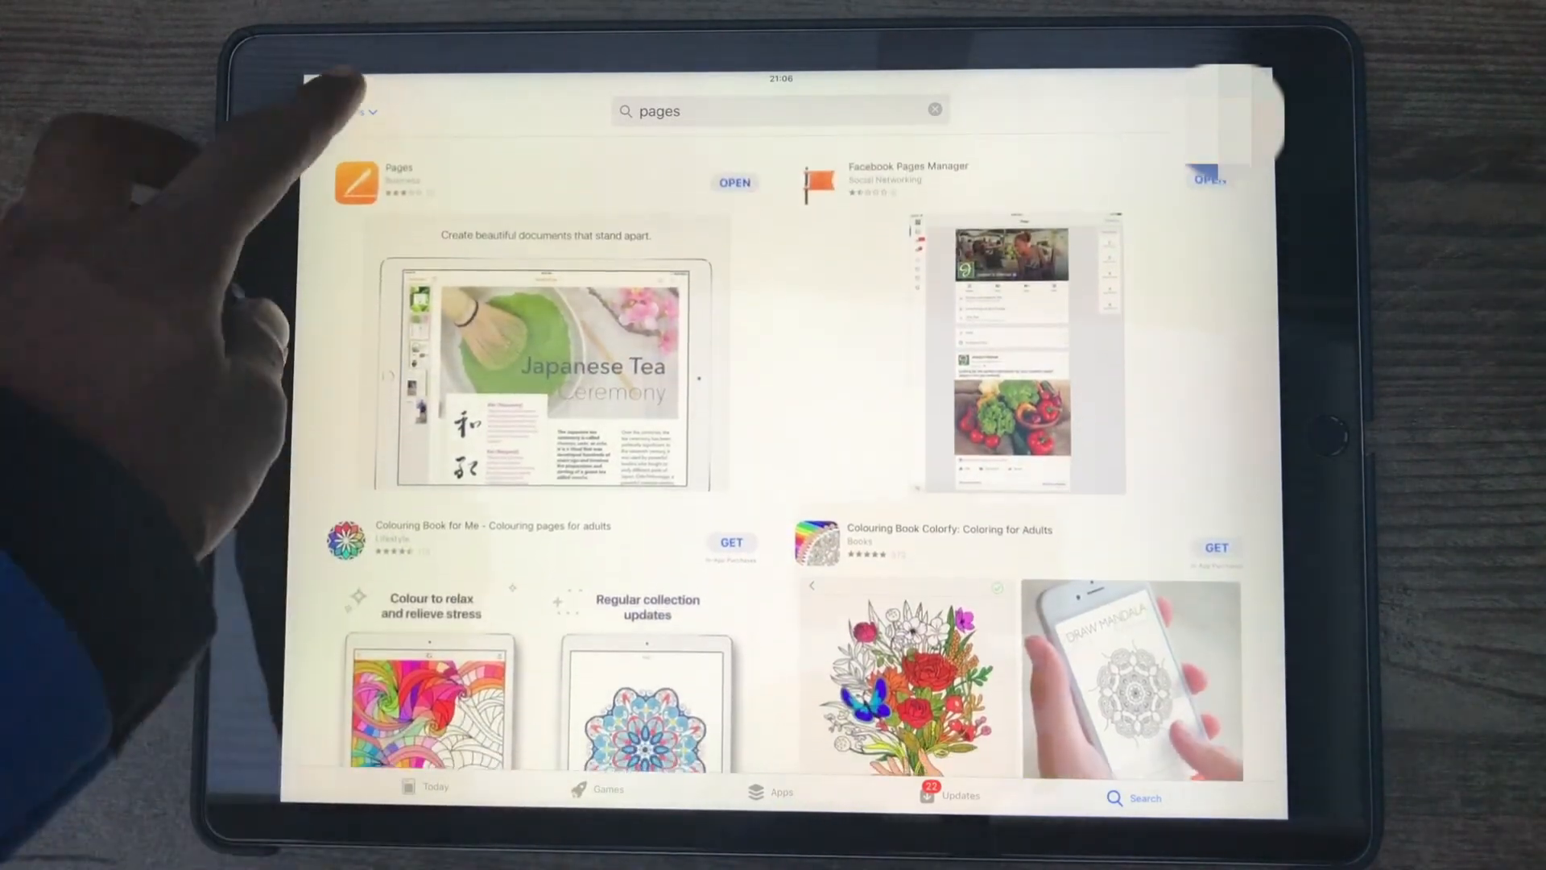
- Show and dismiss the search result Filters panel
click(357, 112)
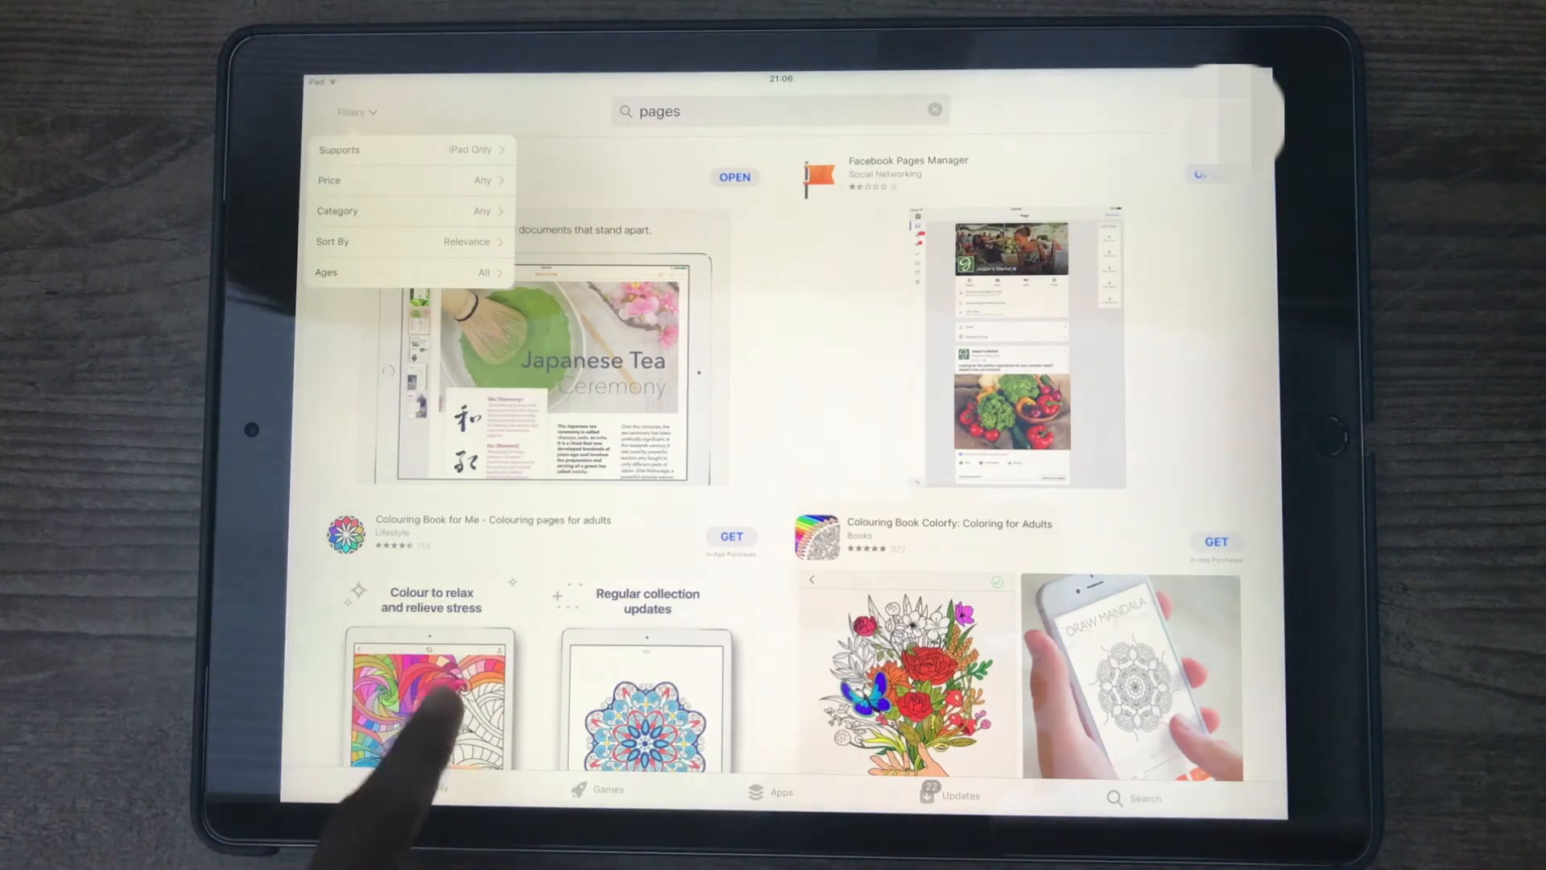
click(354, 111)
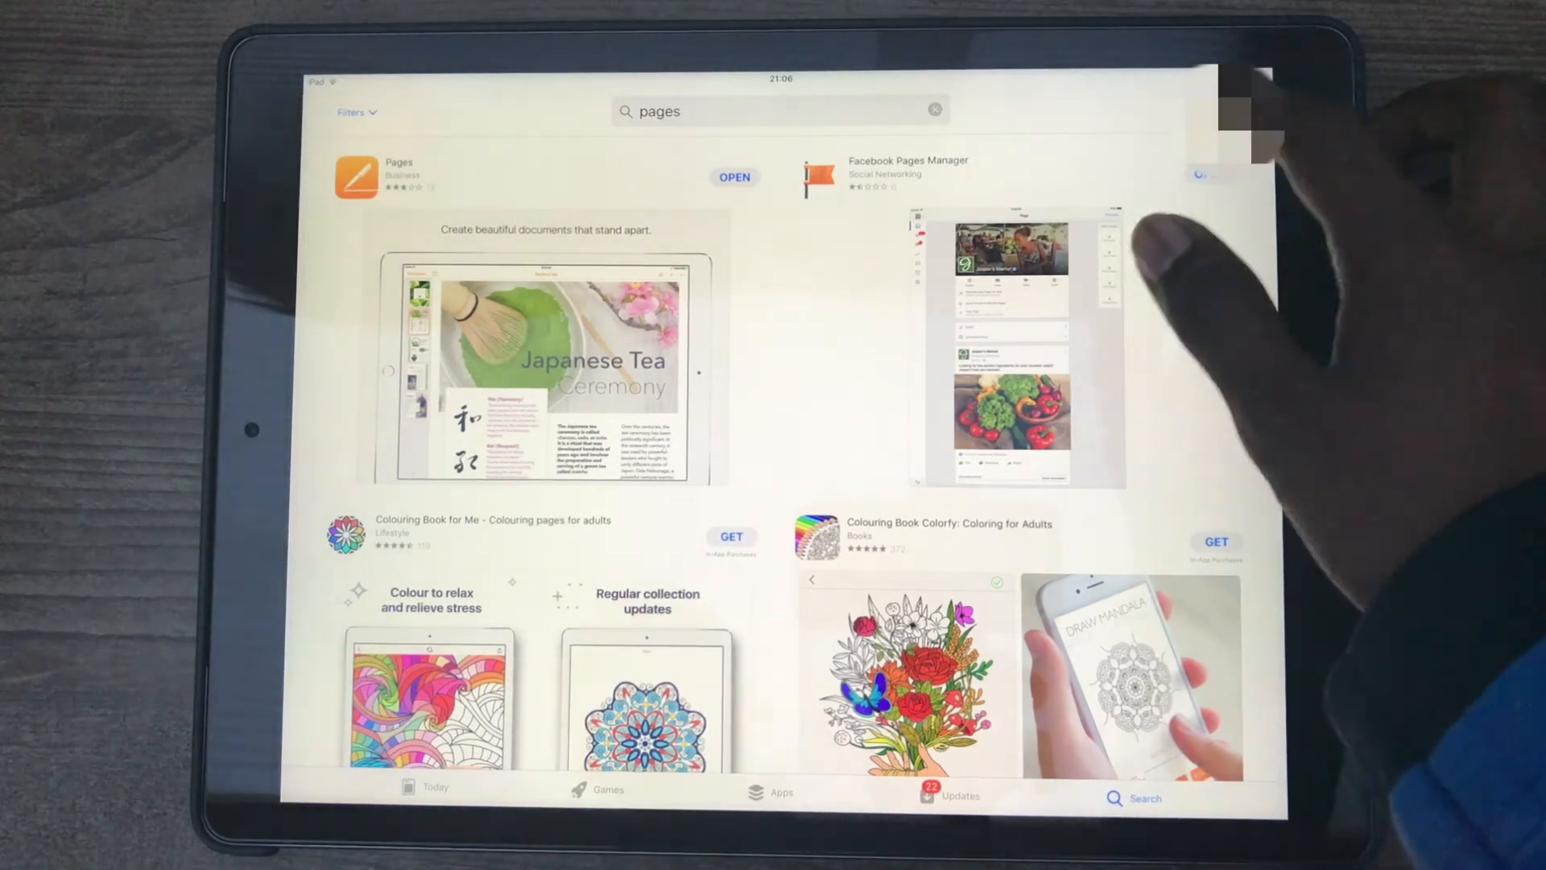
- Leave the App Store for the home screen and launch the iTunes Store music storefront
click(412, 788)
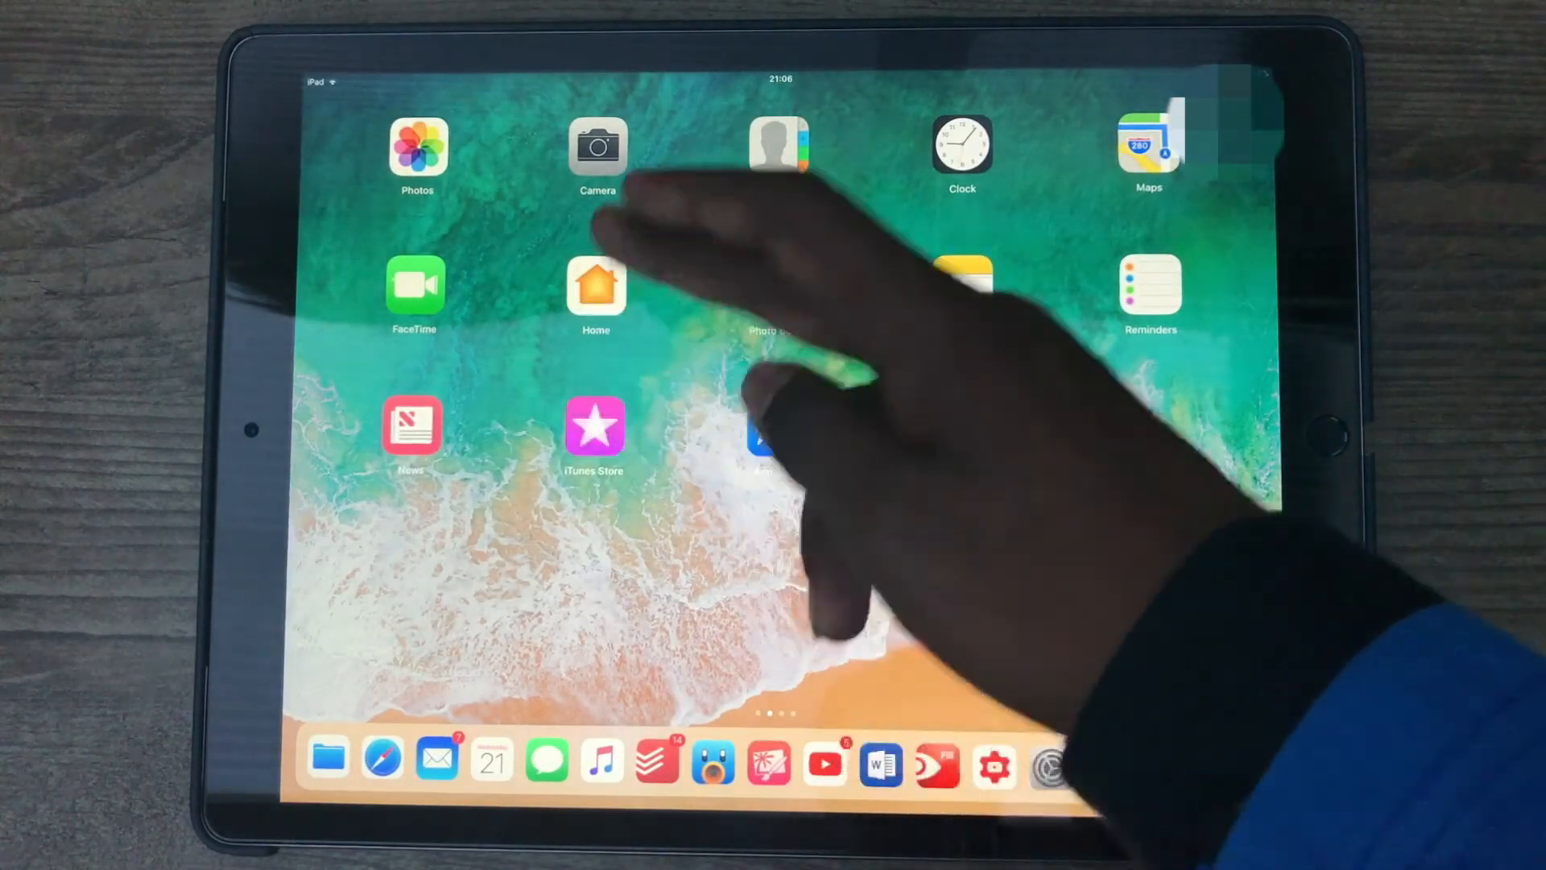
click(596, 429)
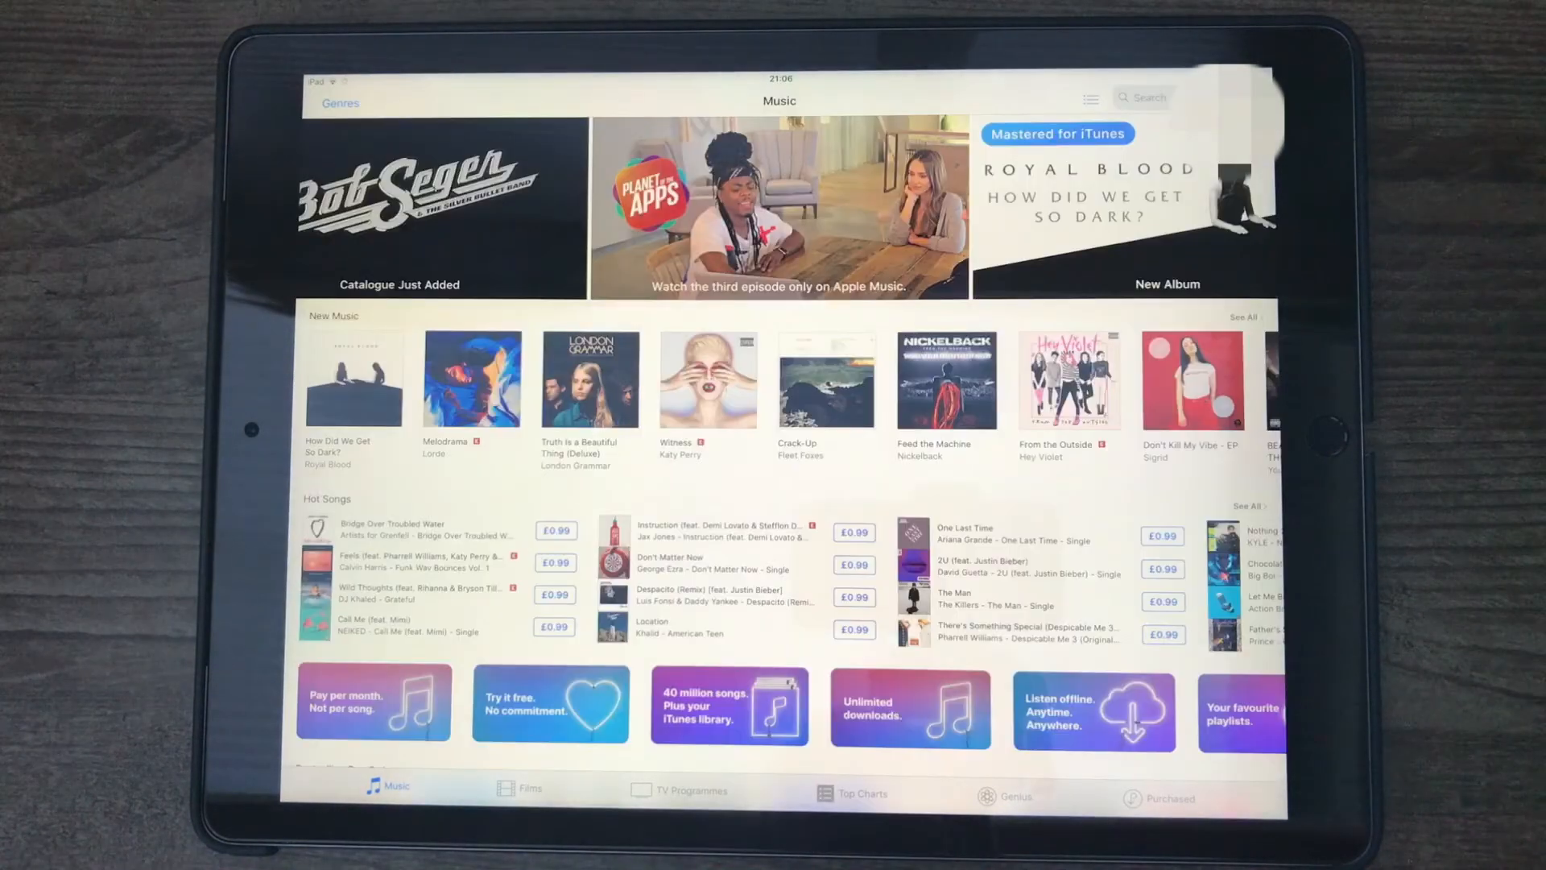